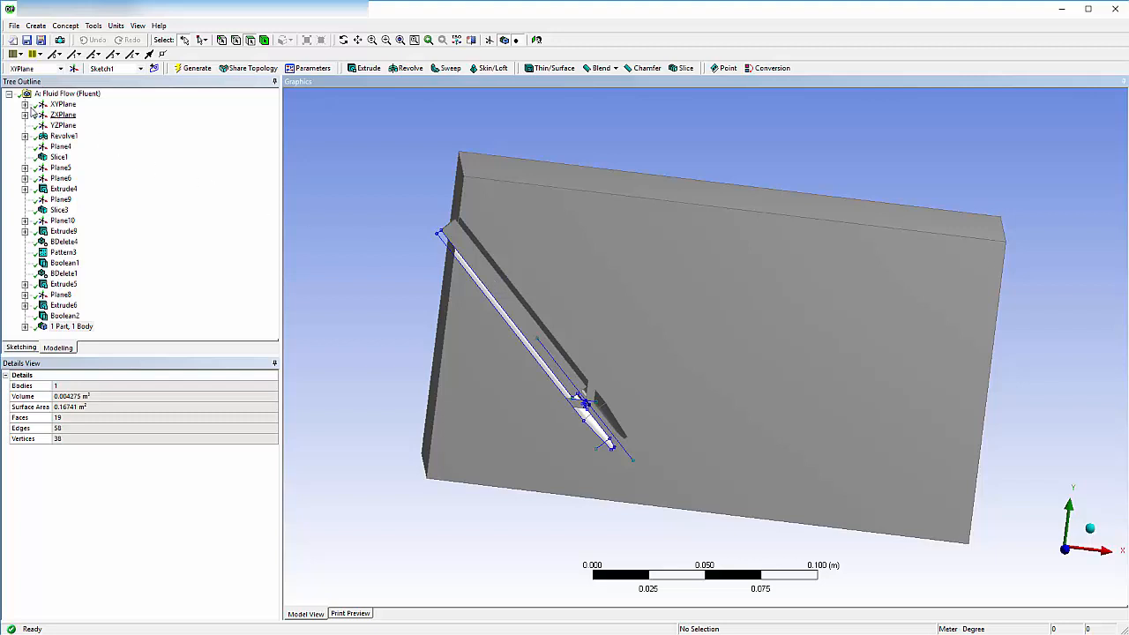
# Make Sketch1's L13 dimension (0.00205 m) a design parameter named BarrelRadius.
pyautogui.click(64, 114)
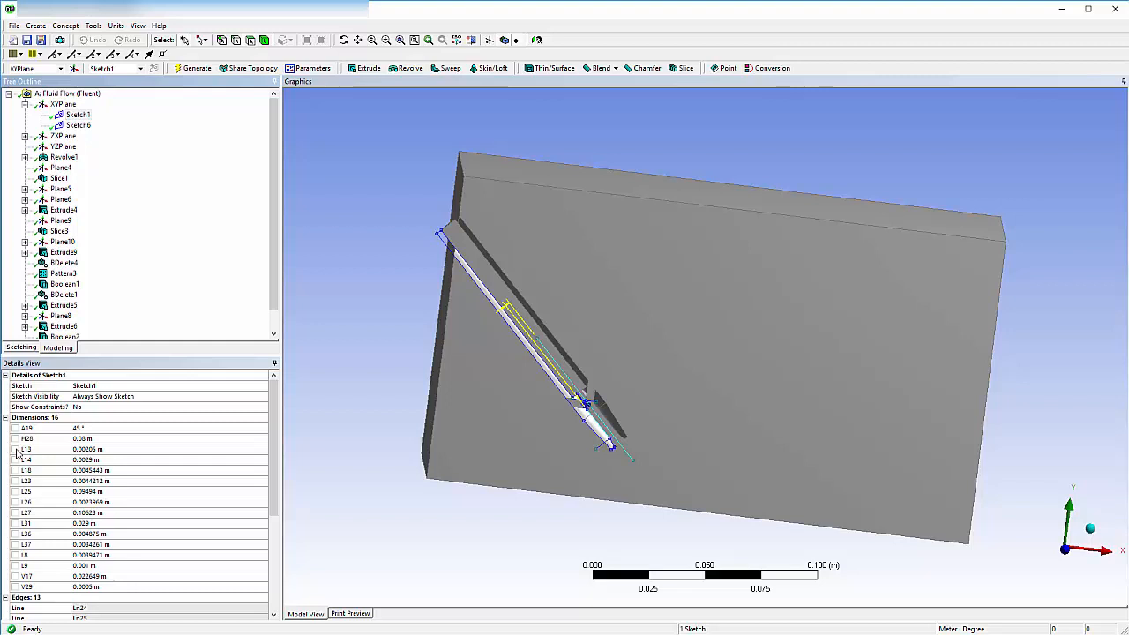
pyautogui.click(14, 449)
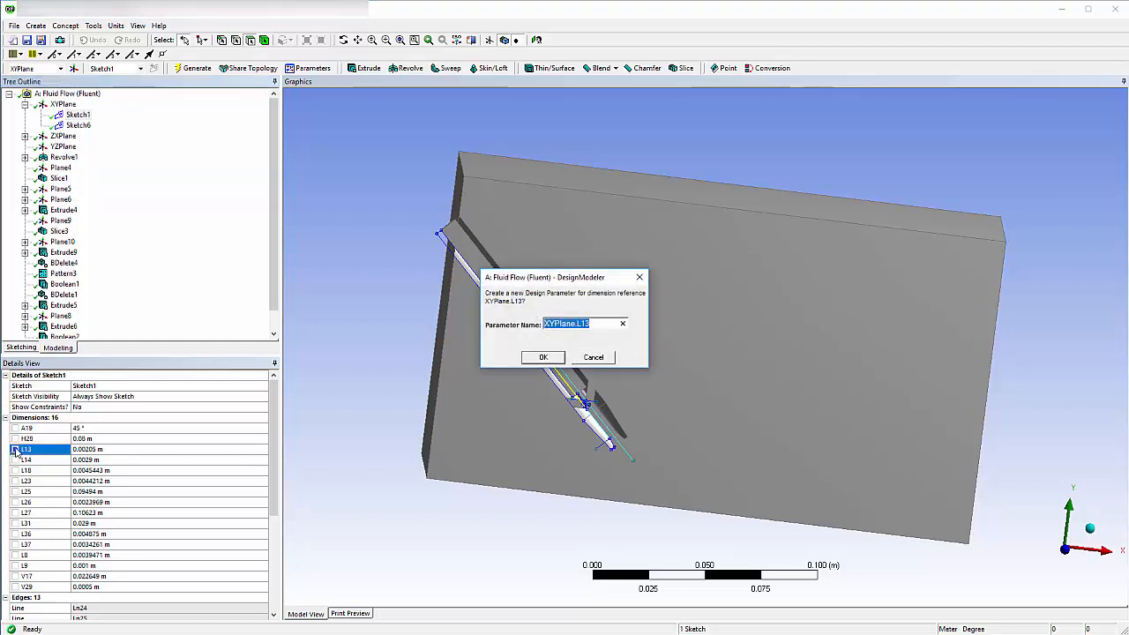
pyautogui.write('B')
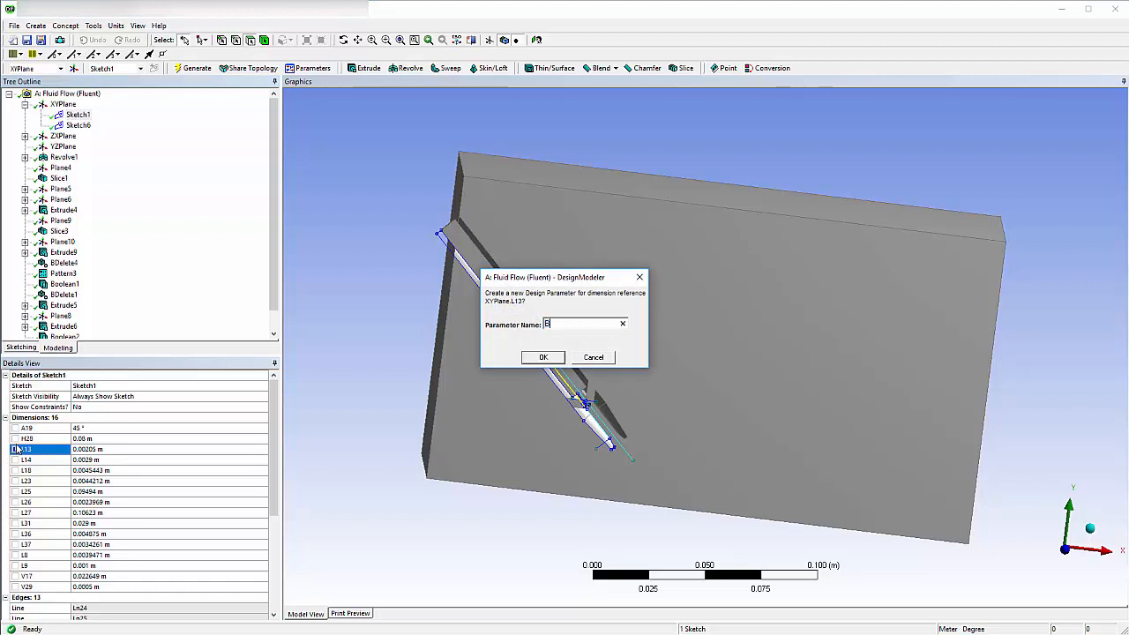
pyautogui.write('BarrelRadius')
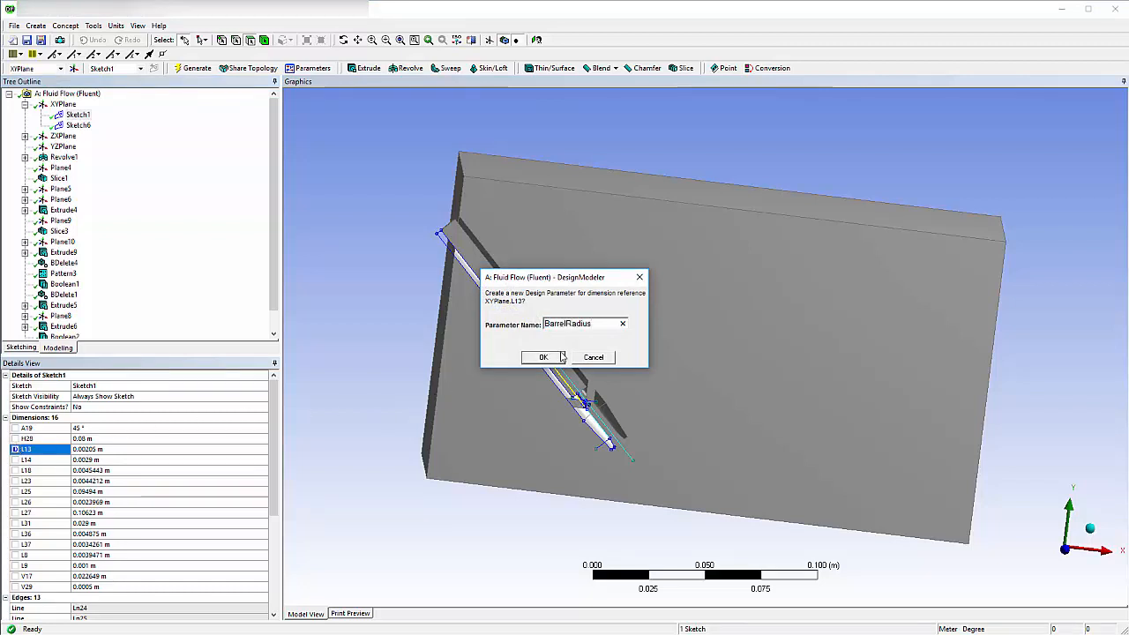
pyautogui.click(544, 356)
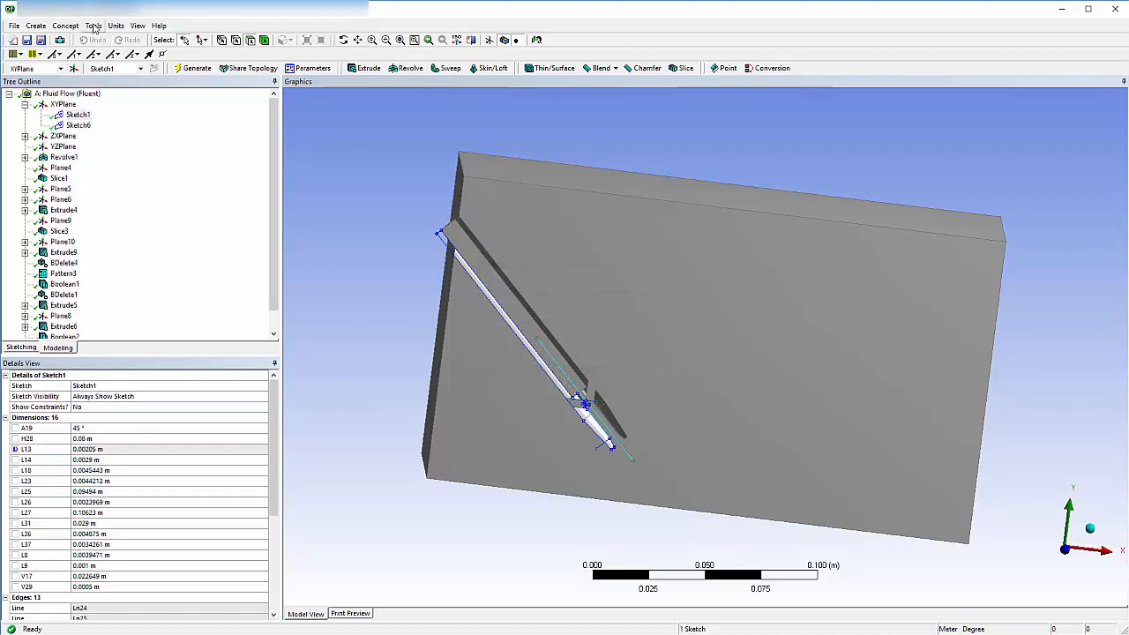
# Check BarrelRadius in the design parameter editor, then open the project's mesh for editing.
pyautogui.click(93, 25)
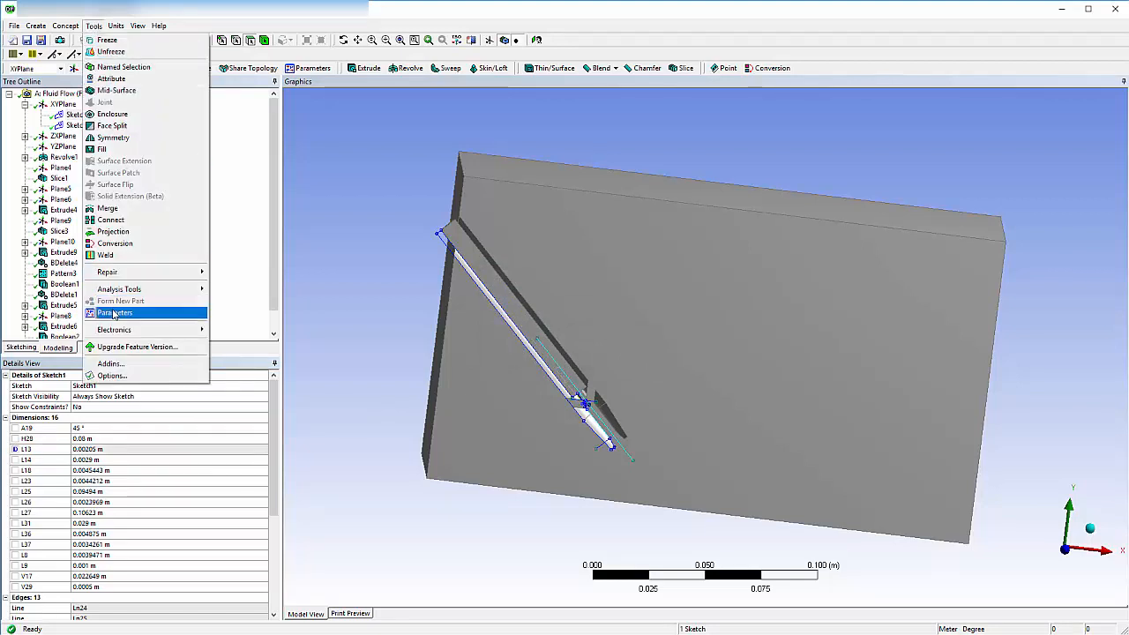
pyautogui.click(116, 312)
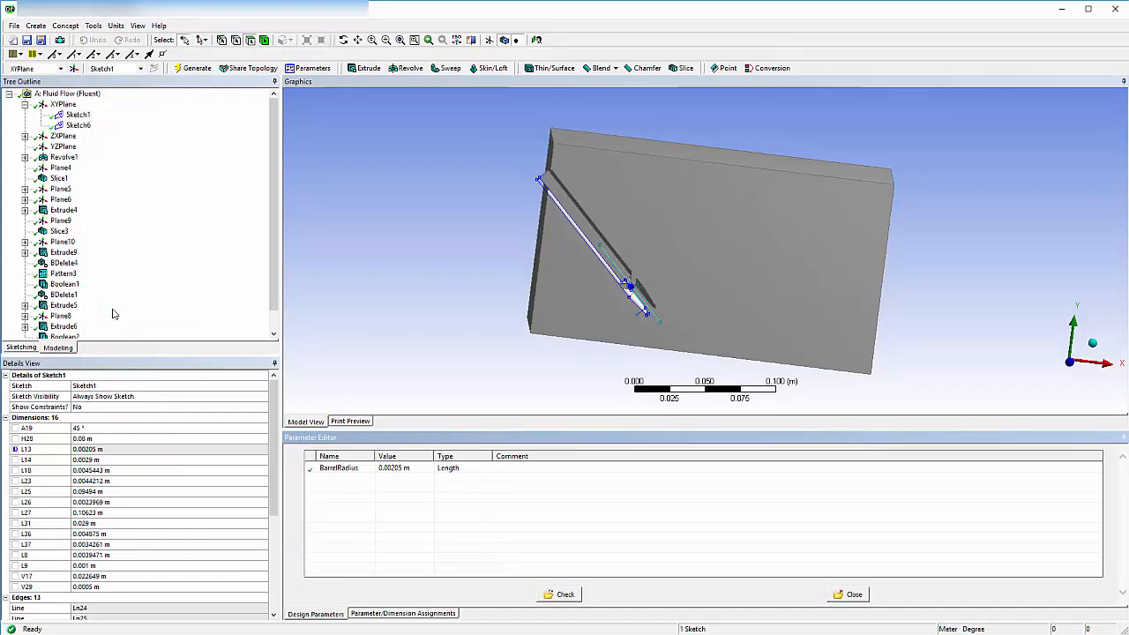
pyautogui.click(14, 25)
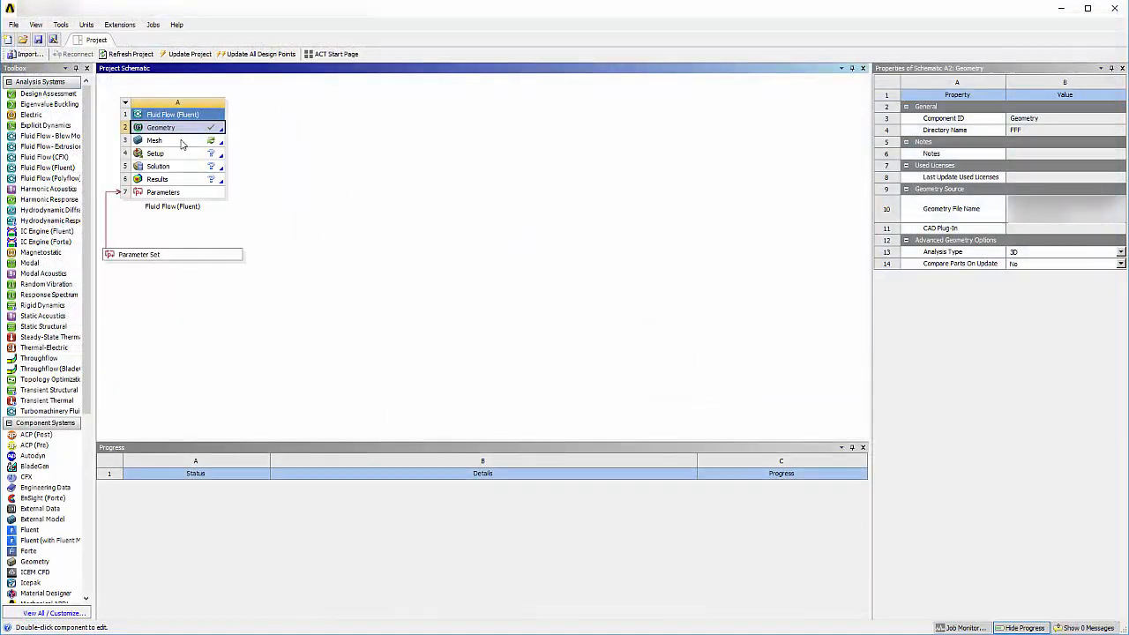
pyautogui.doubleClick(160, 127)
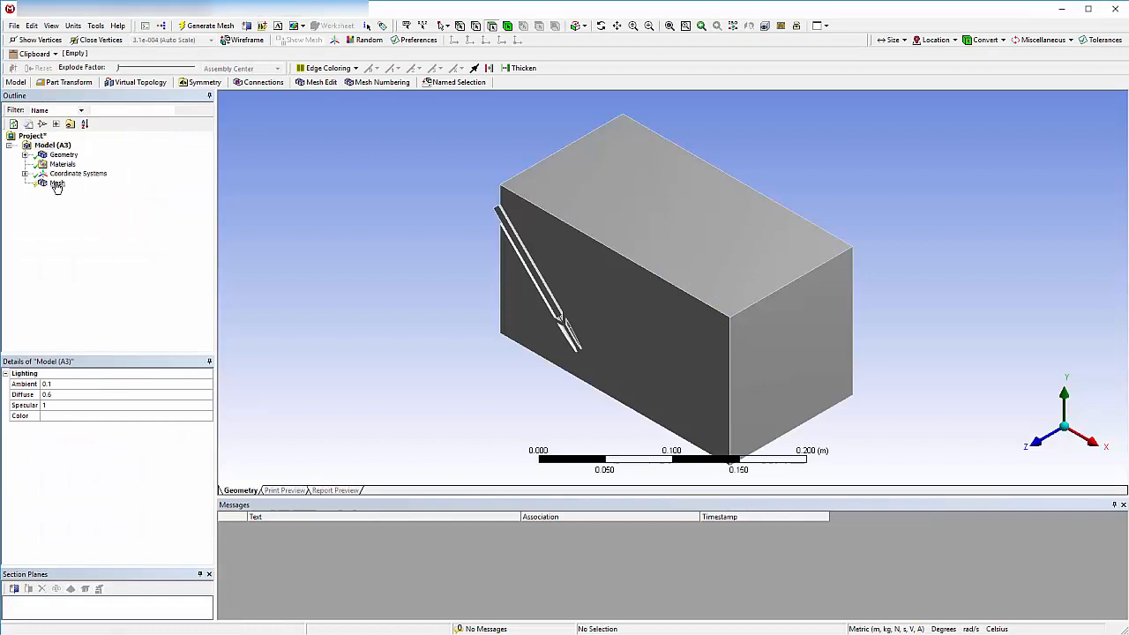
# Add edge and face sizing on the enclosure's bottom face with a 5e-003 m element size.
pyautogui.click(57, 182)
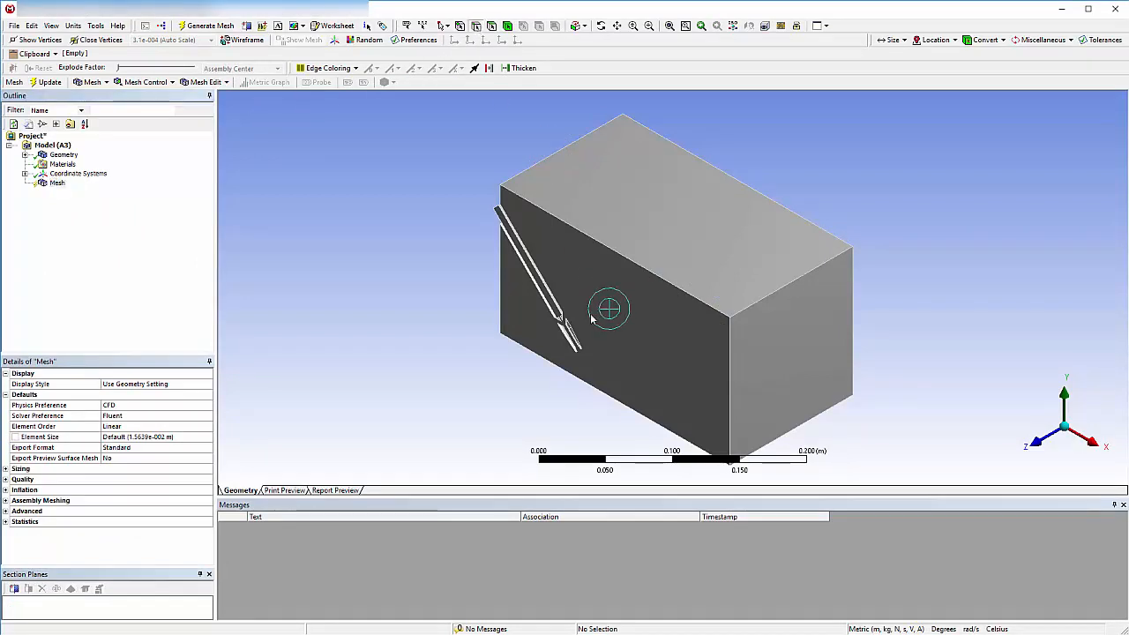
pyautogui.moveTo(608, 308); pyautogui.dragTo(697, 269)
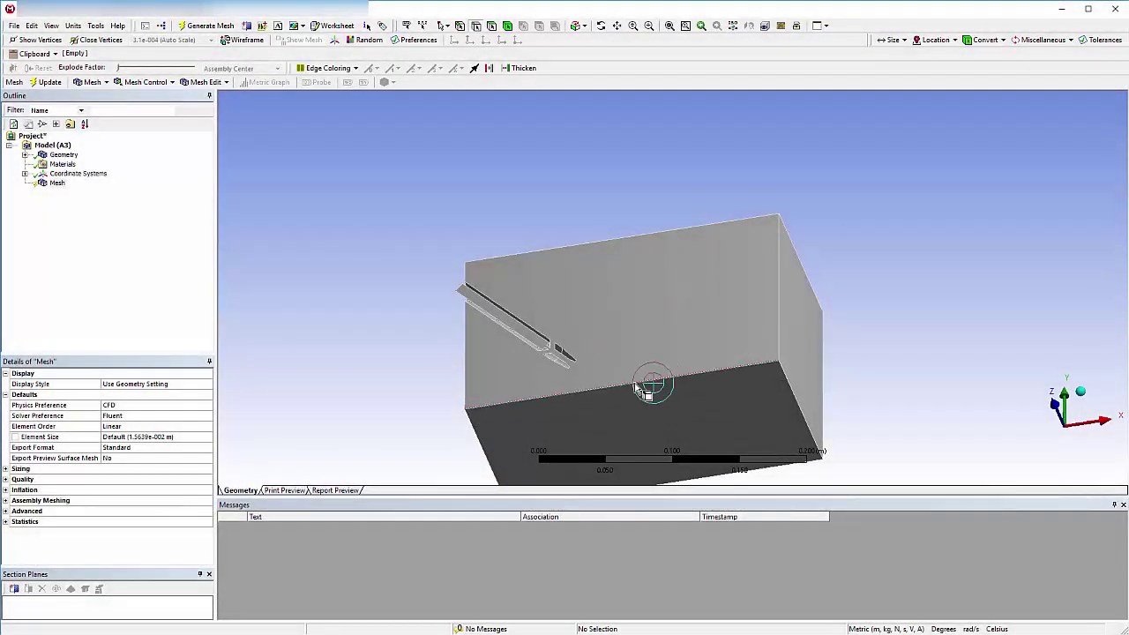
pyautogui.rightClick(653, 388)
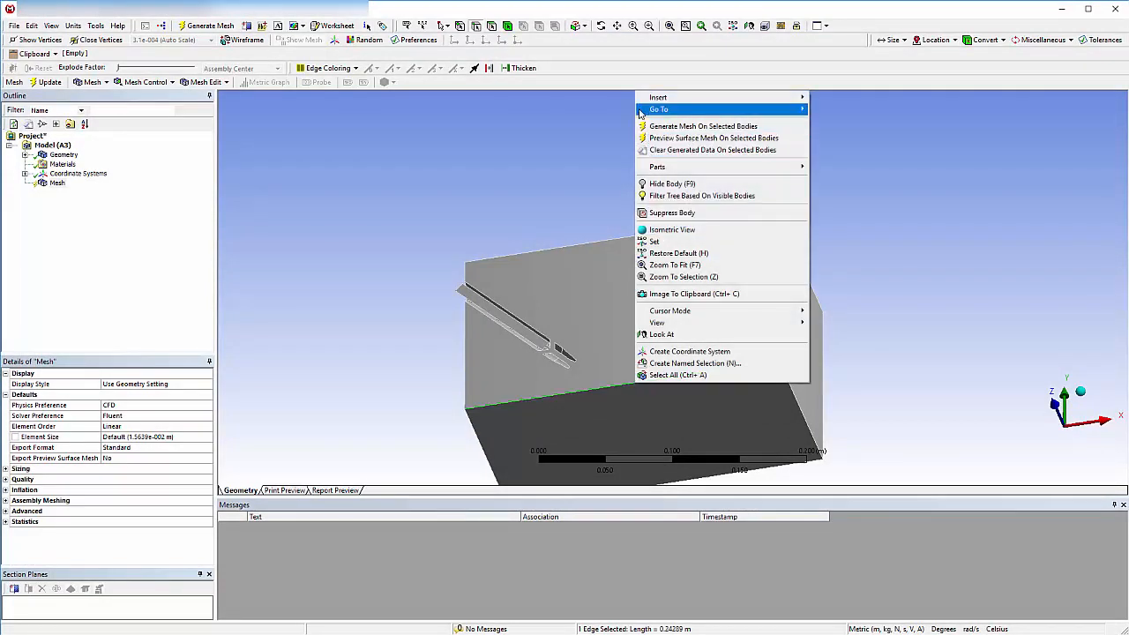
pyautogui.click(658, 97)
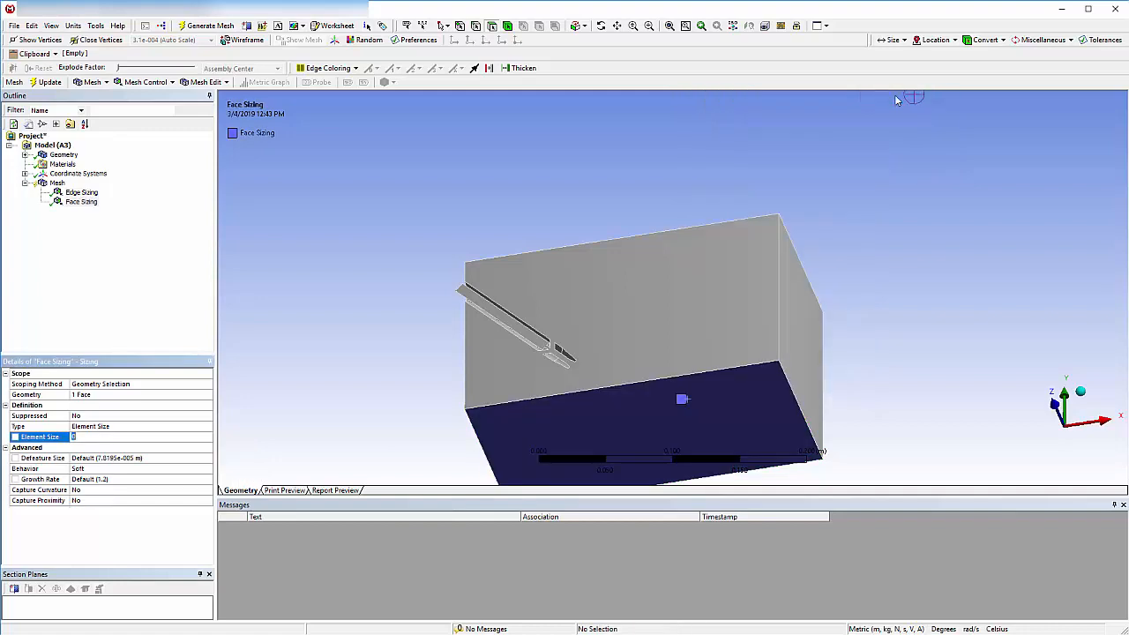
pyautogui.write('5.e-003 m')
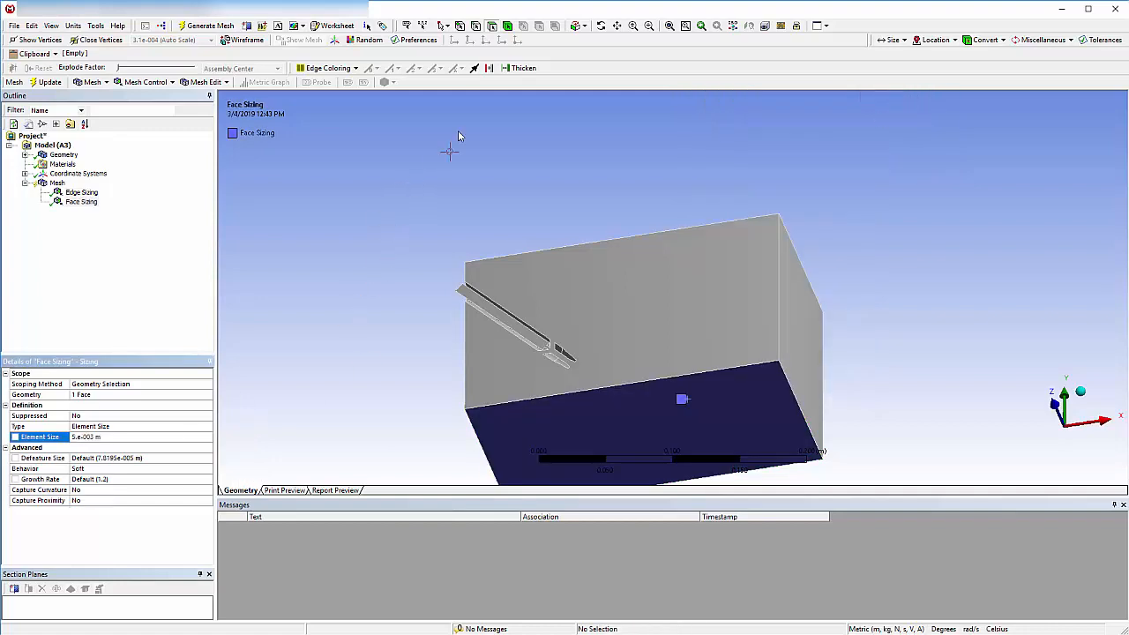
pyautogui.click(649, 289)
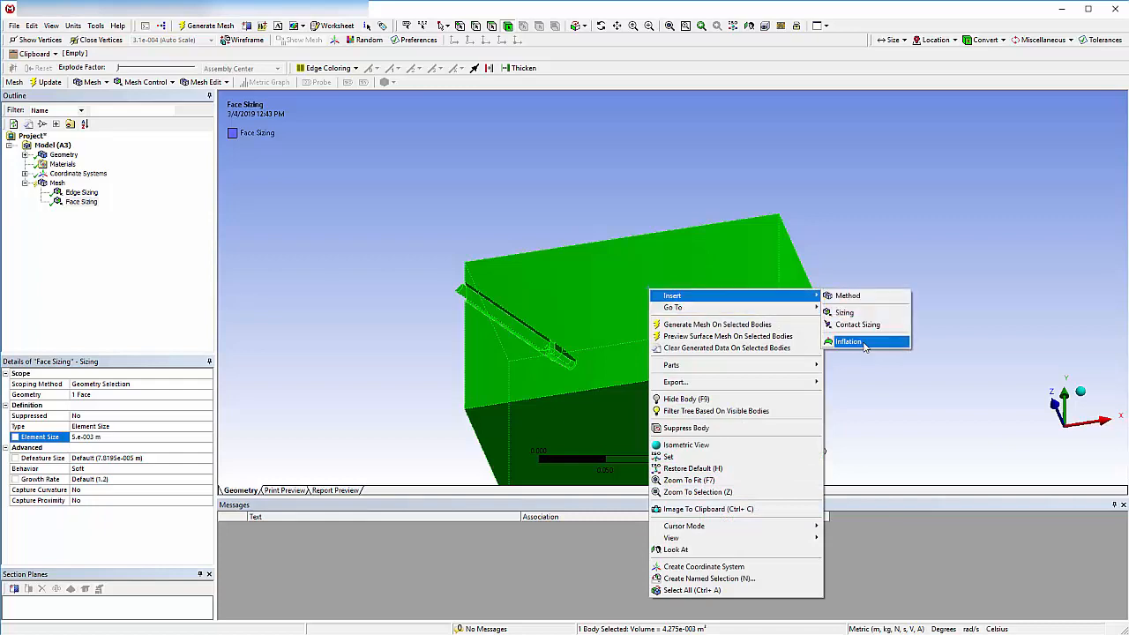
# Insert an inflation control on the enclosure body using the 13 nozzle faces as boundary.
pyautogui.click(848, 342)
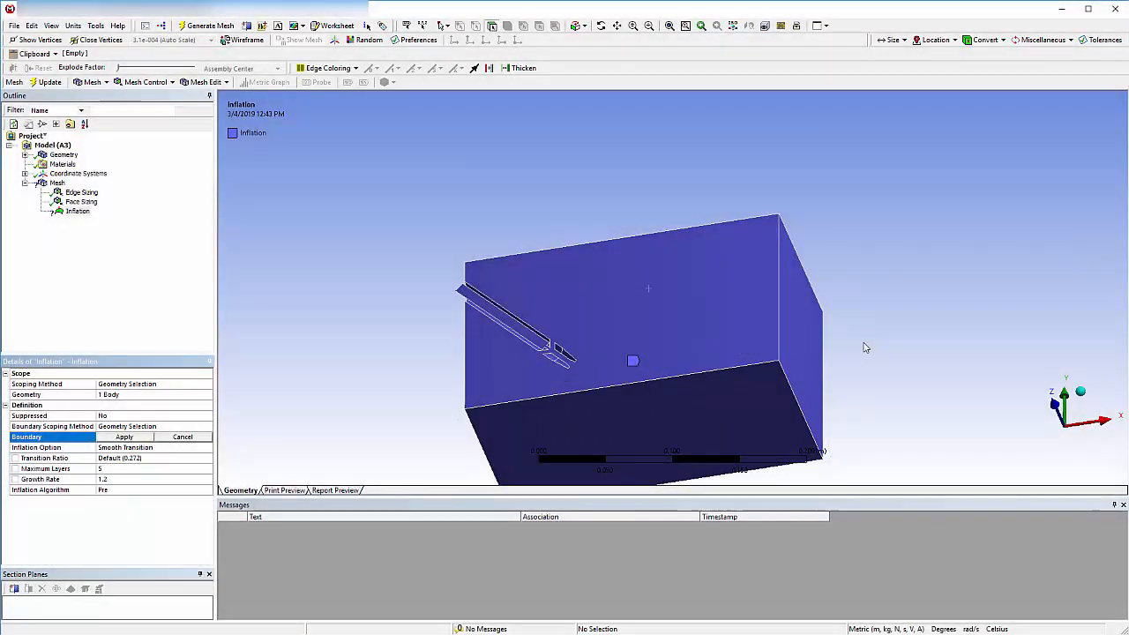
pyautogui.rightClick(701, 265)
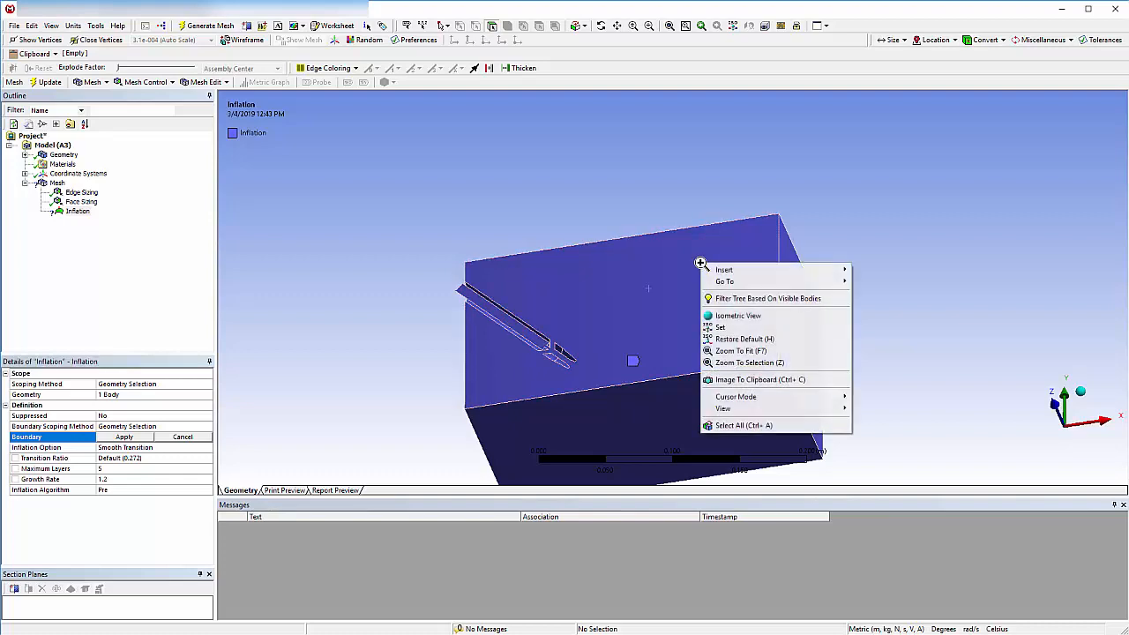
pyautogui.click(744, 425)
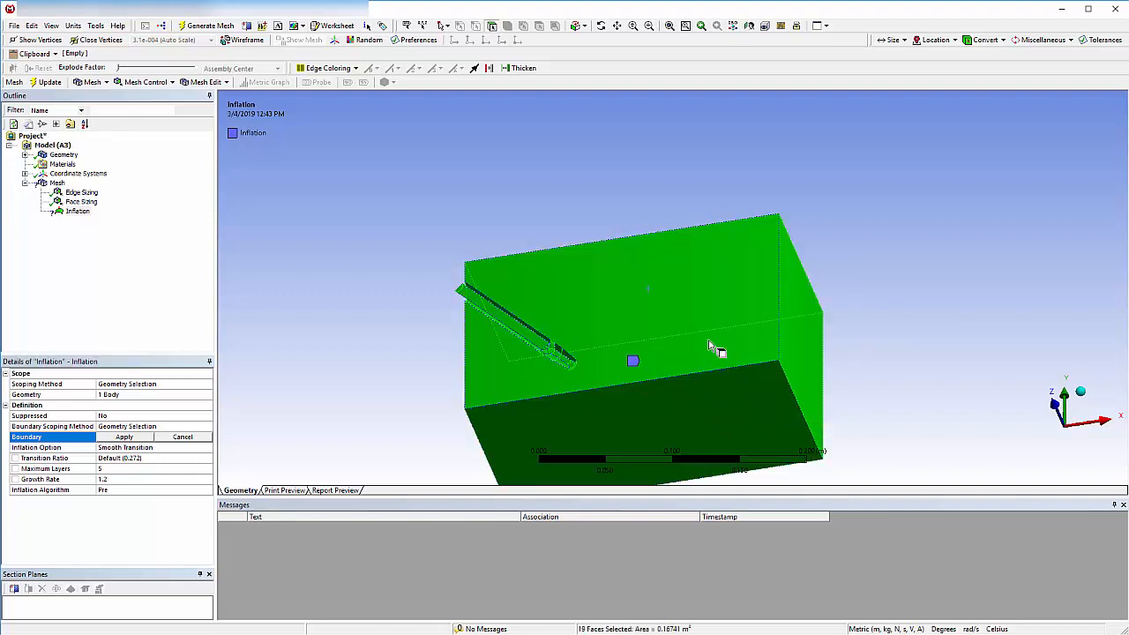
pyautogui.moveTo(705, 344); pyautogui.dragTo(749, 203)
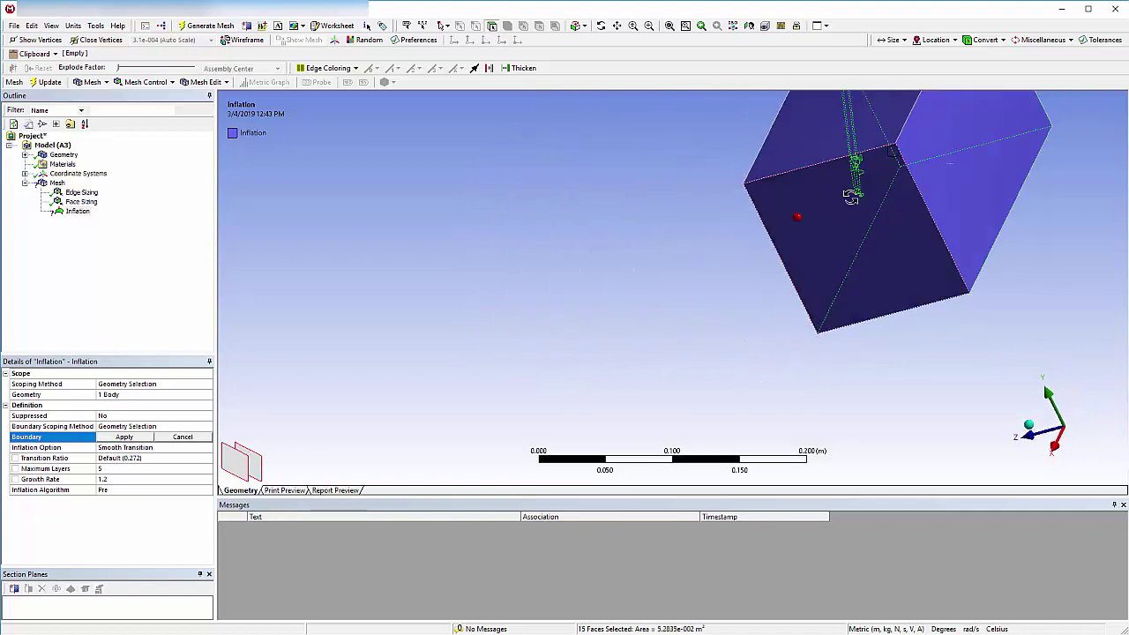
pyautogui.moveTo(855, 194); pyautogui.dragTo(574, 238)
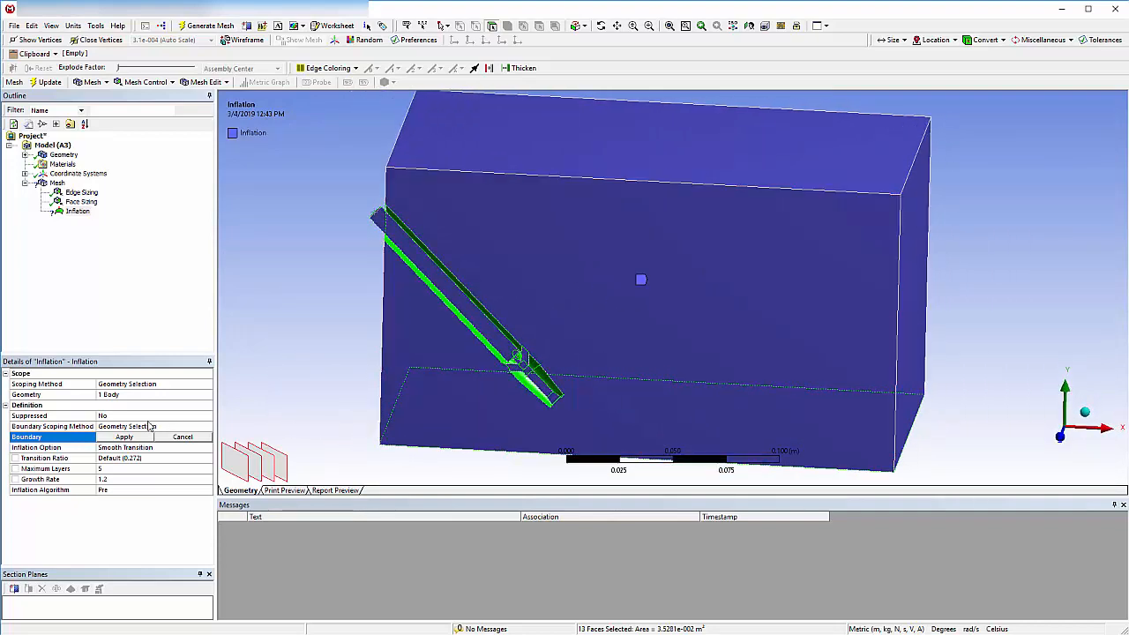
pyautogui.click(124, 437)
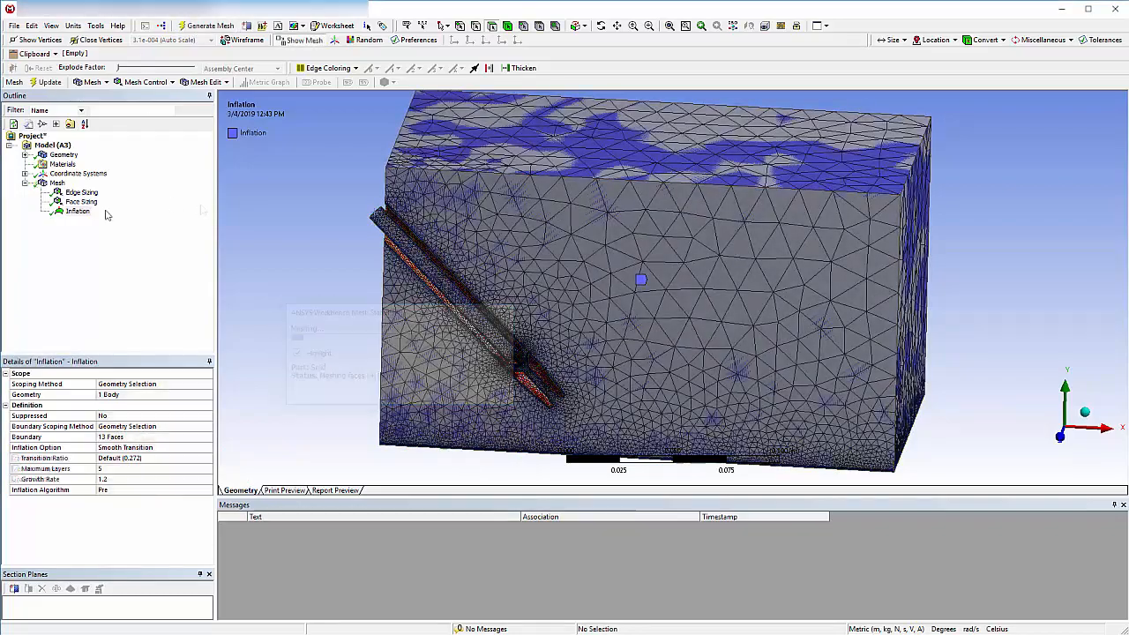
# Select Mesh to inspect the generated tetrahedral mesh refined around the nozzle.
pyautogui.click(57, 182)
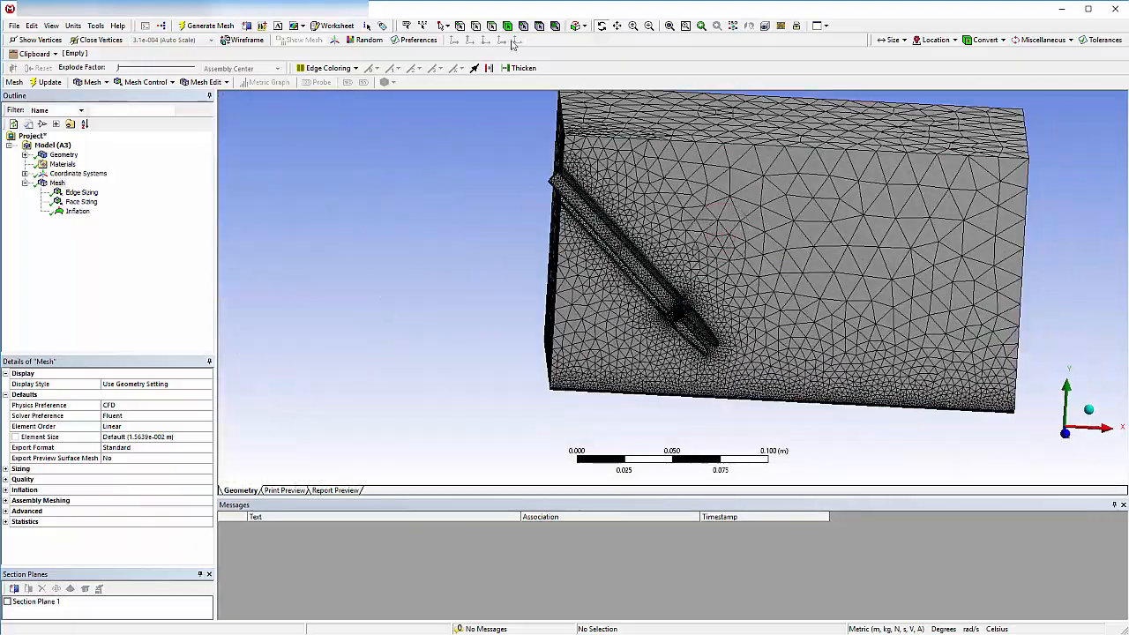
# Create a named selection called Inlet on the nozzle inlet face.
pyautogui.moveTo(776, 247); pyautogui.dragTo(600, 203)
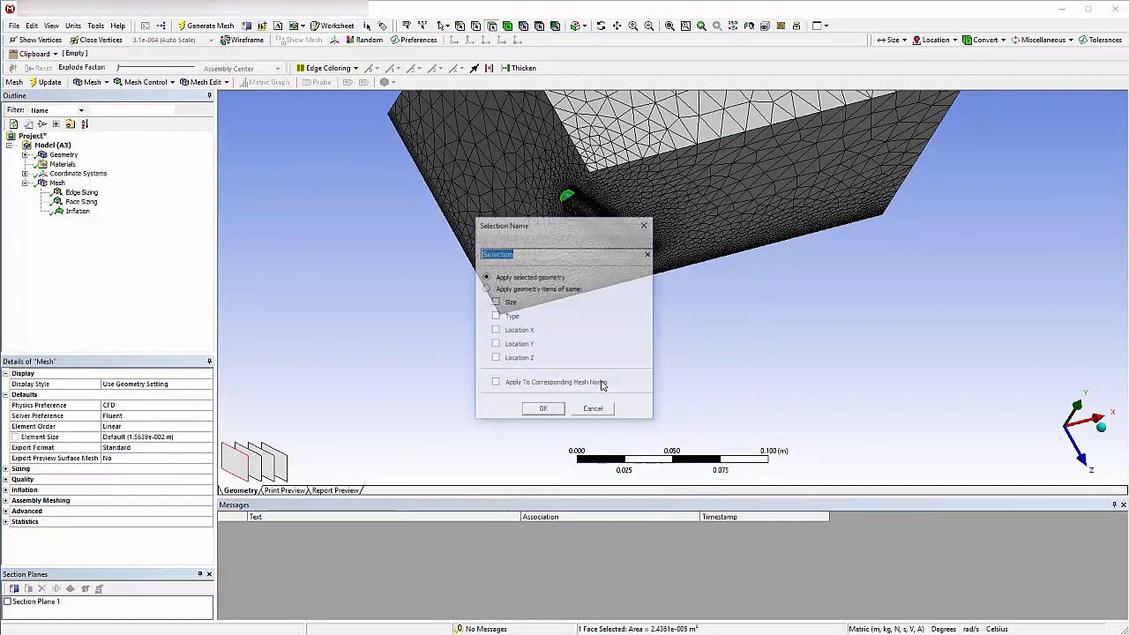
pyautogui.write('Inlet')
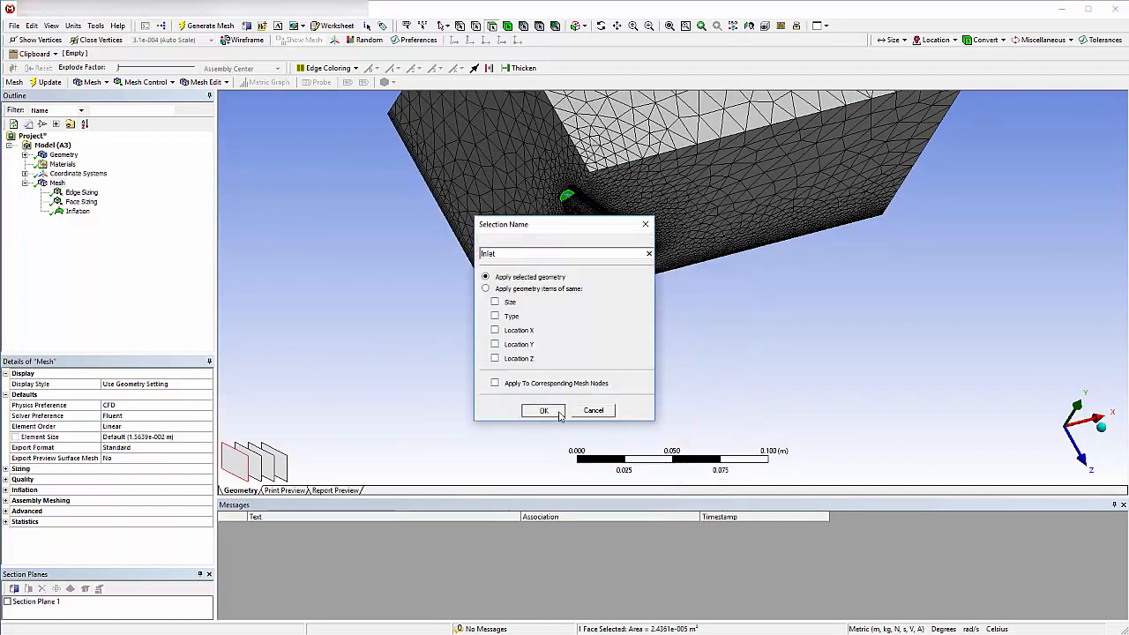
pyautogui.click(543, 410)
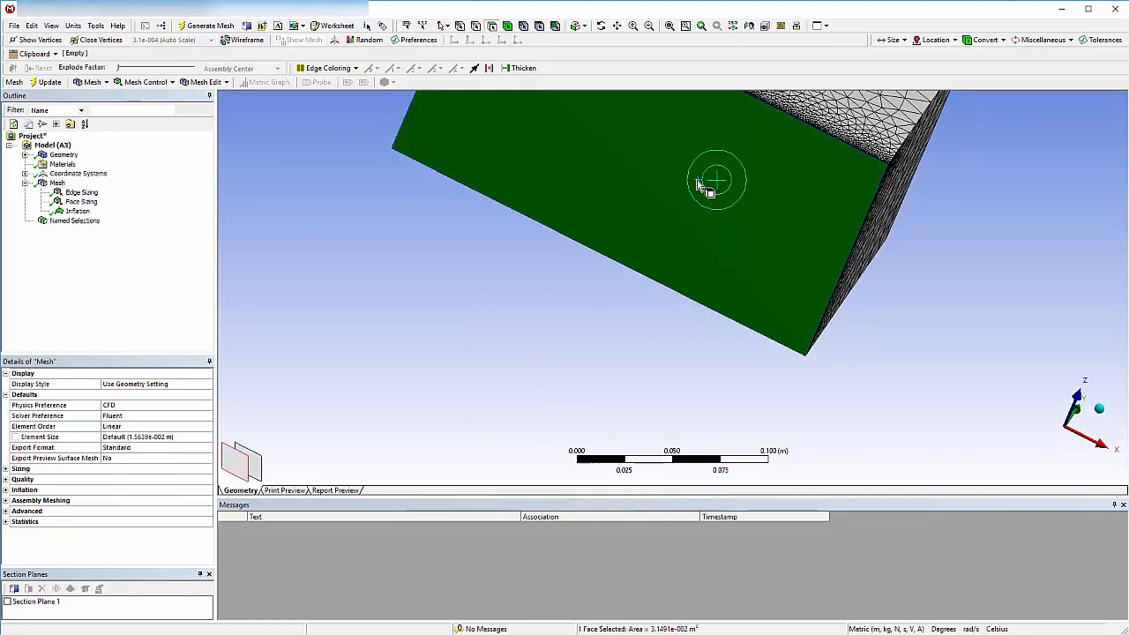
# Group the four enclosure opening faces into a named selection called Openings.
pyautogui.rightClick(716, 181)
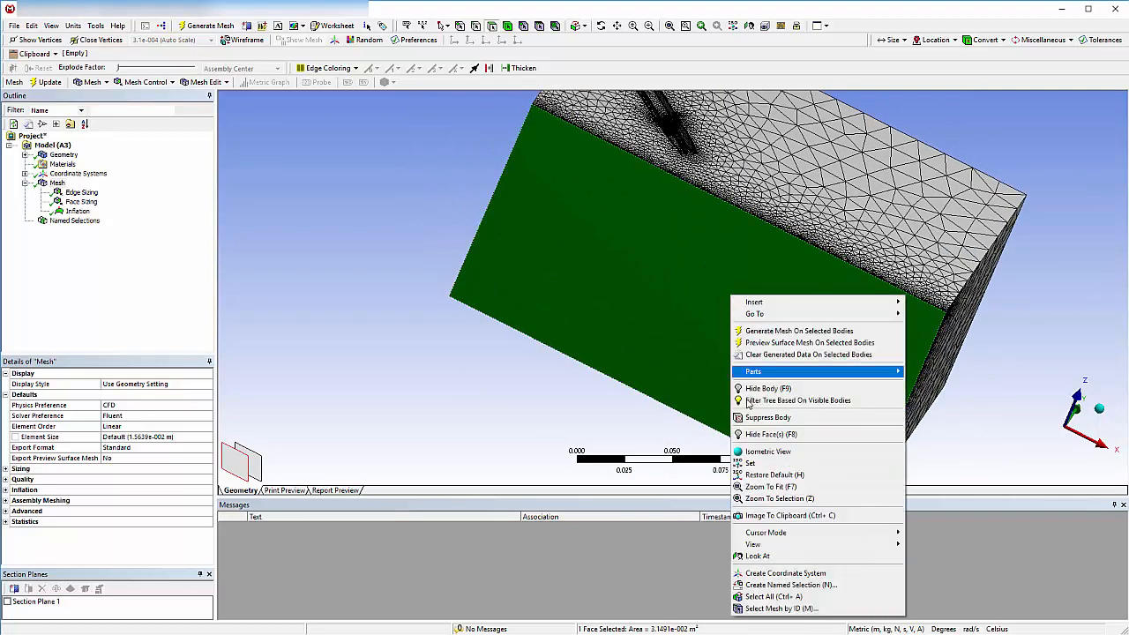
pyautogui.click(790, 585)
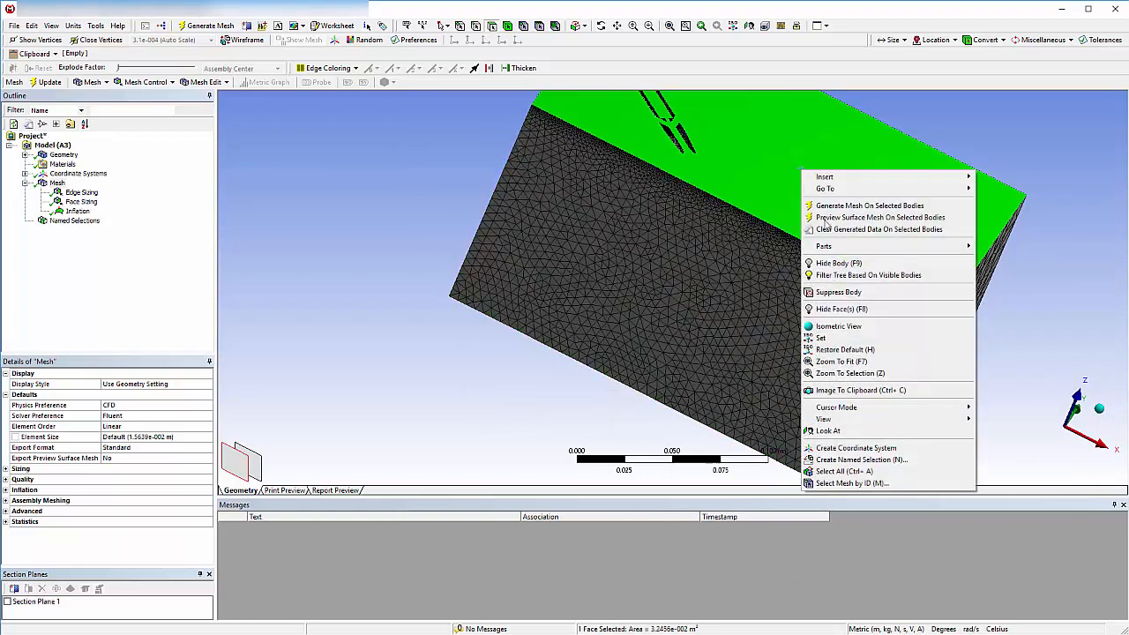
pyautogui.click(861, 460)
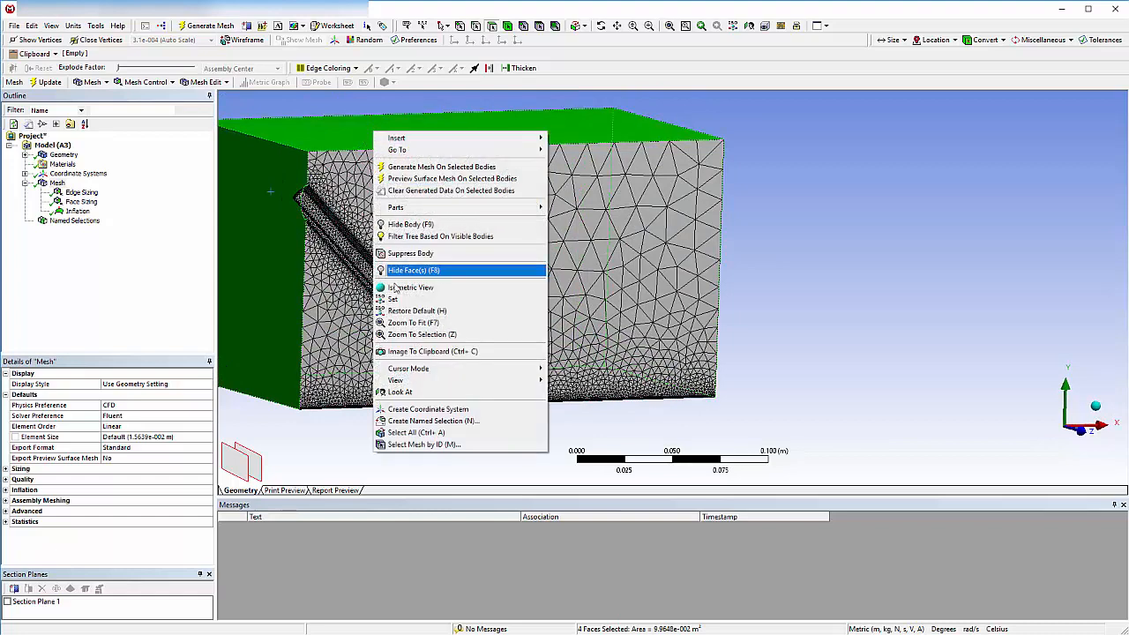
pyautogui.click(433, 421)
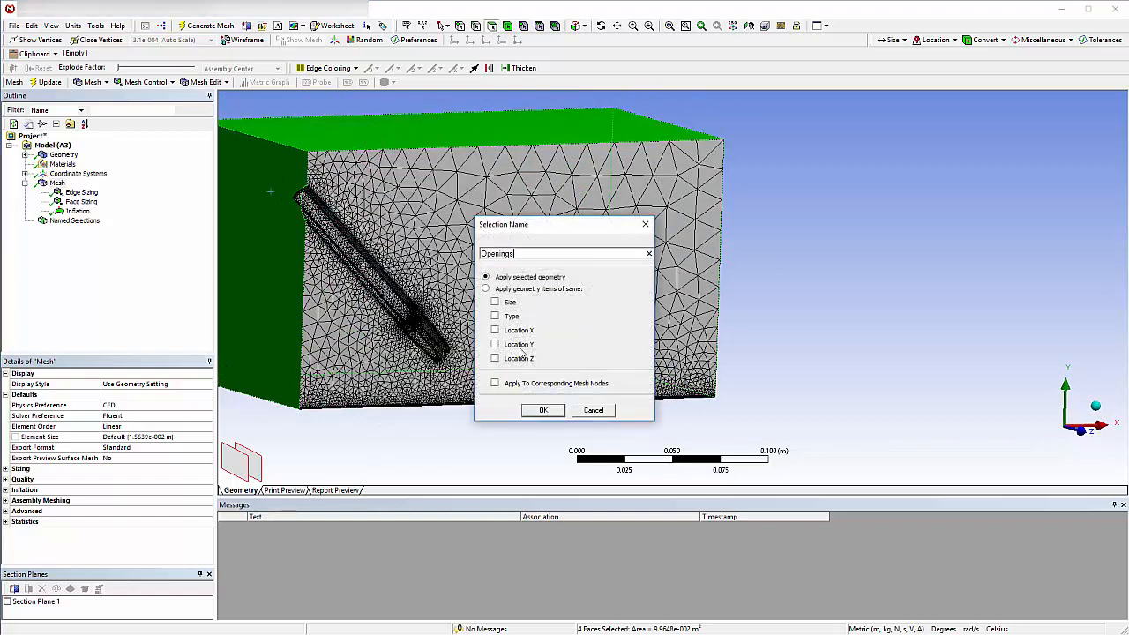
pyautogui.click(544, 409)
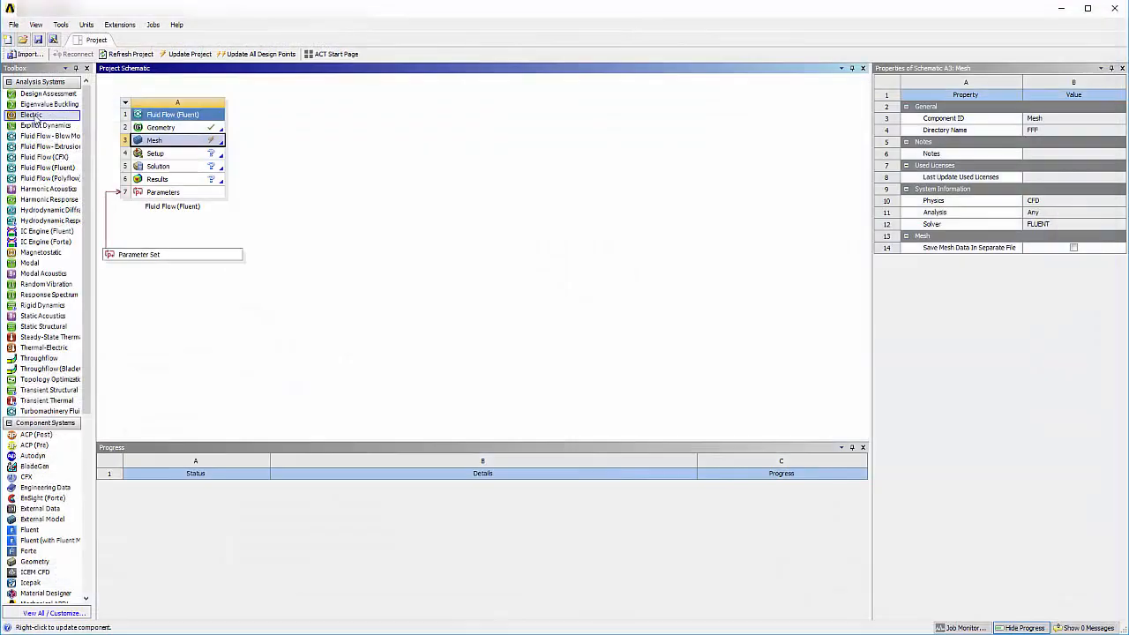
# Update the Fluid Flow (Fluent) system's mesh and launch Fluent setup.
pyautogui.rightClick(155, 141)
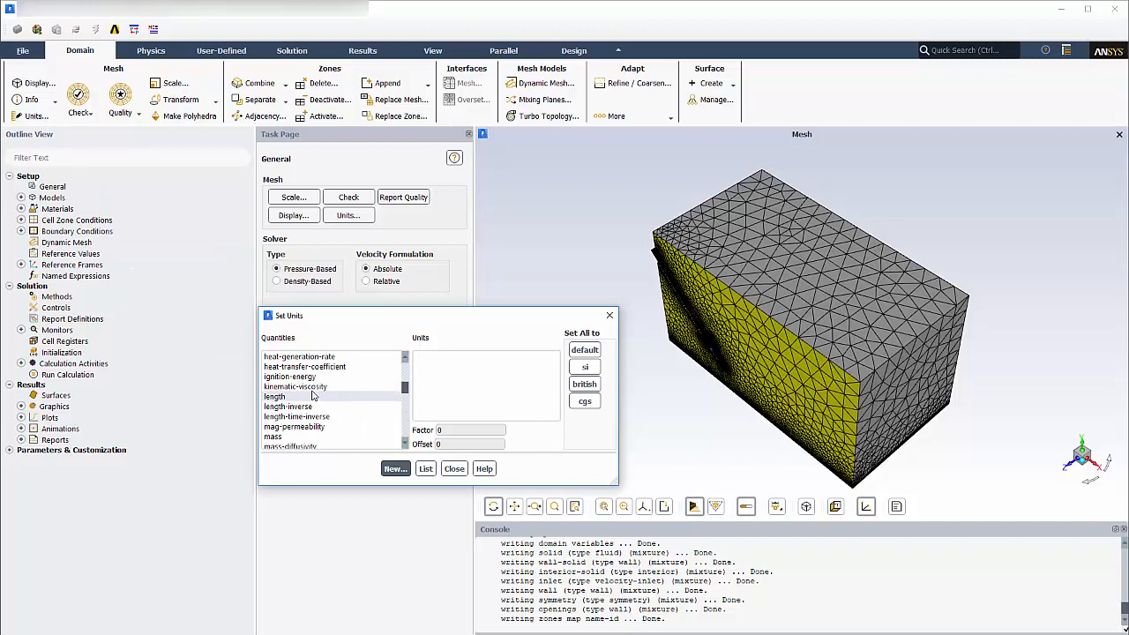
# Set Fluent's temperature units to degrees Celsius.
pyautogui.click(280, 437)
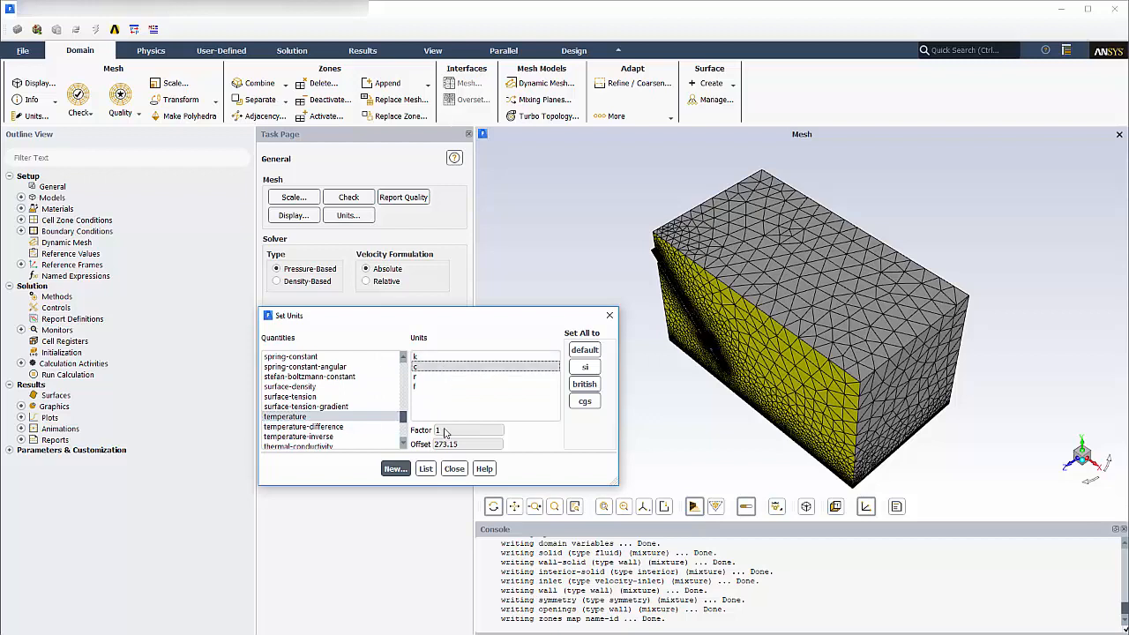
pyautogui.click(454, 468)
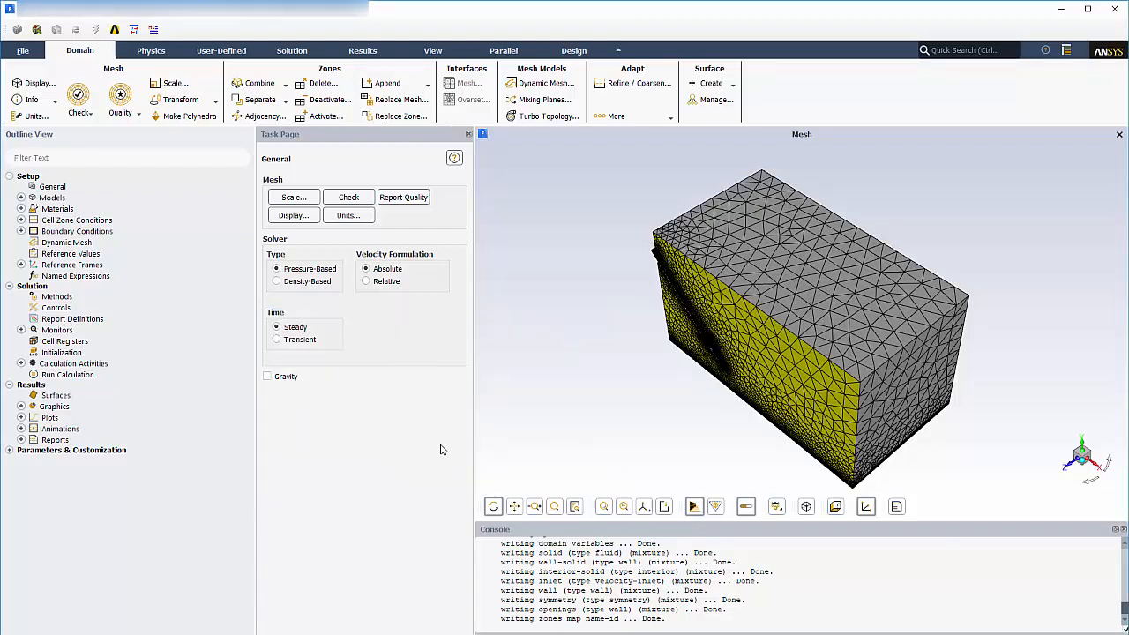
pyautogui.moveTo(369, 365)
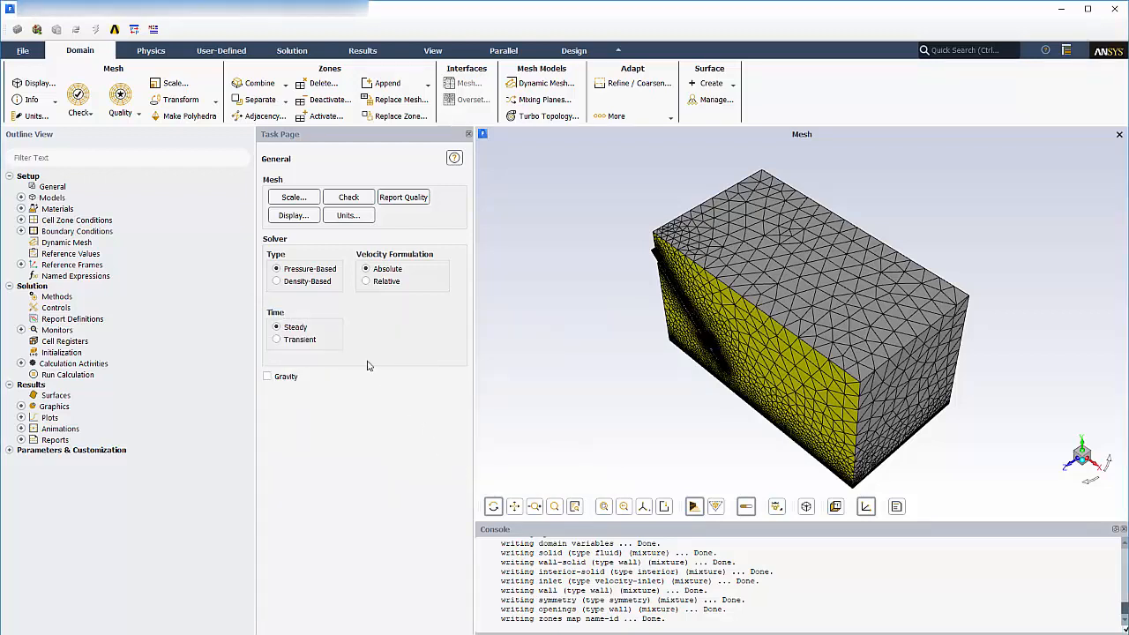
pyautogui.click(664, 98)
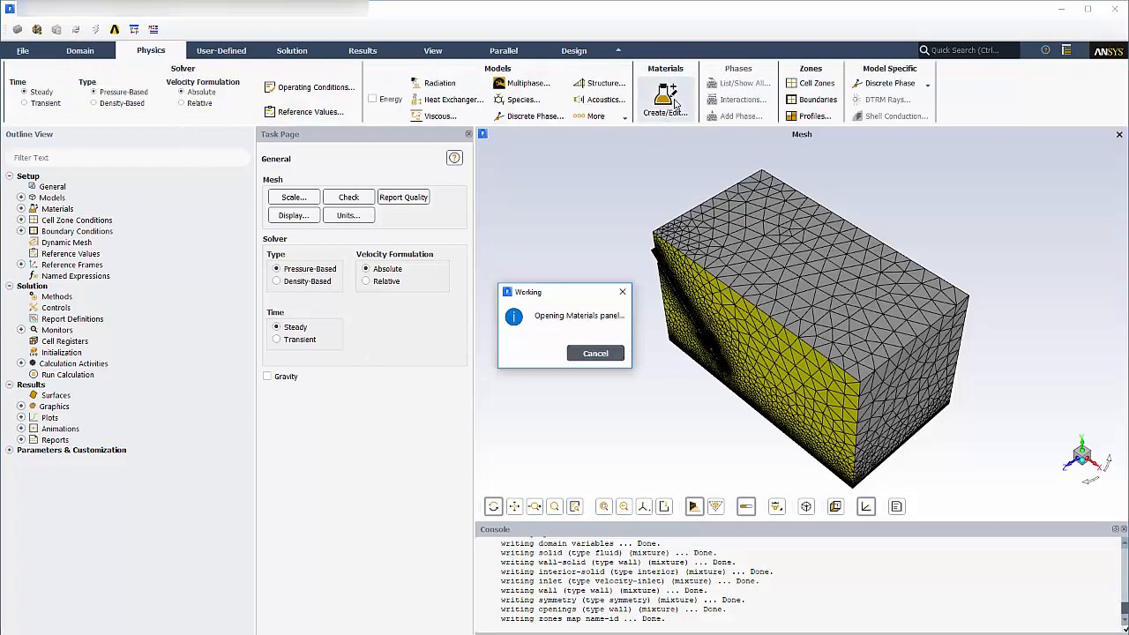
# Create air-ideal-gas with ideal-gas density, overwriting the existing air material.
pyautogui.click(664, 100)
pyautogui.write('air-idea')
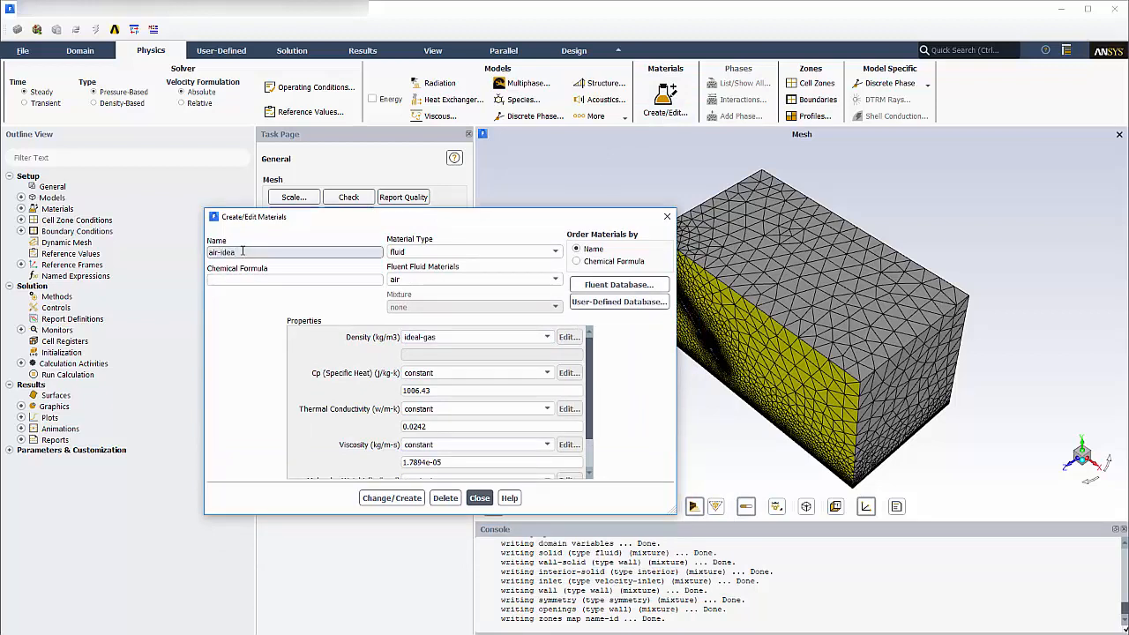
pyautogui.click(391, 497)
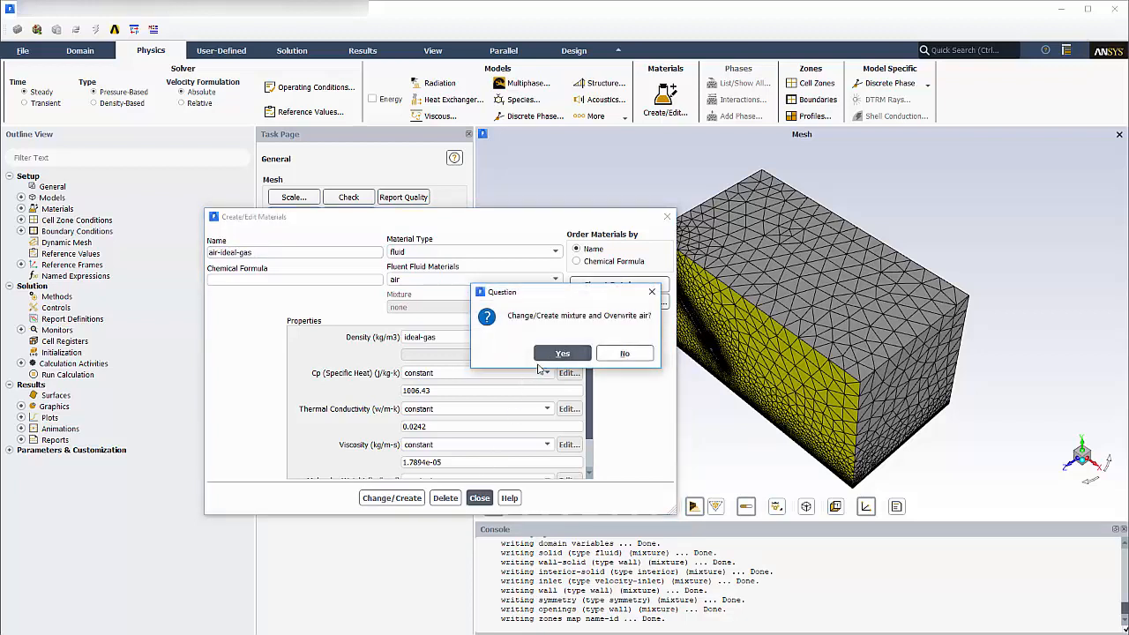
pyautogui.click(562, 353)
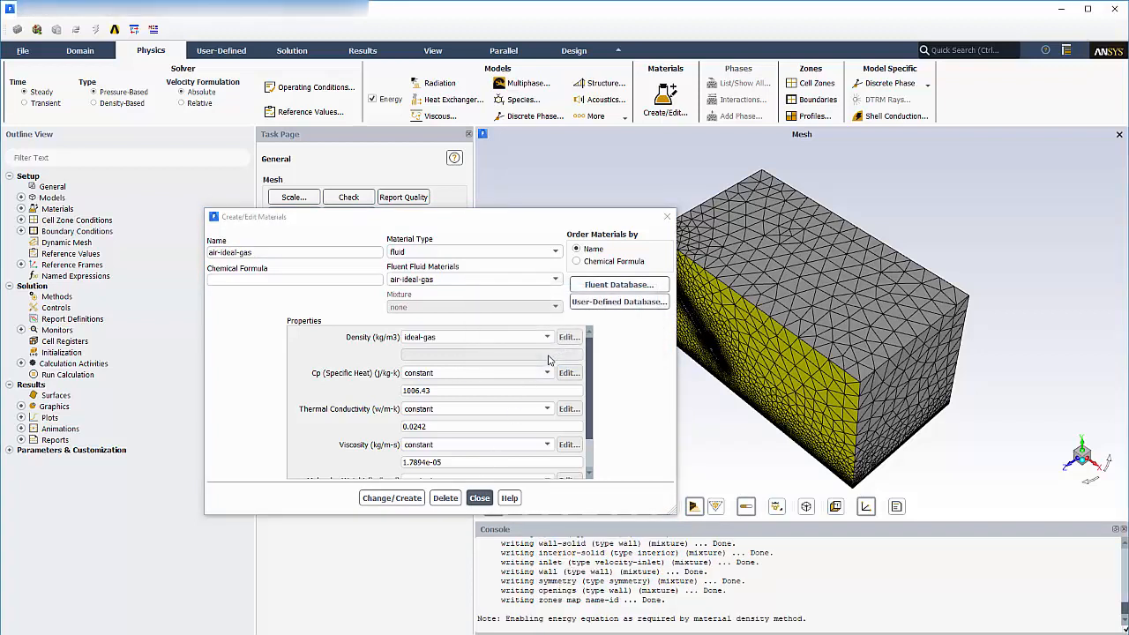
pyautogui.click(479, 498)
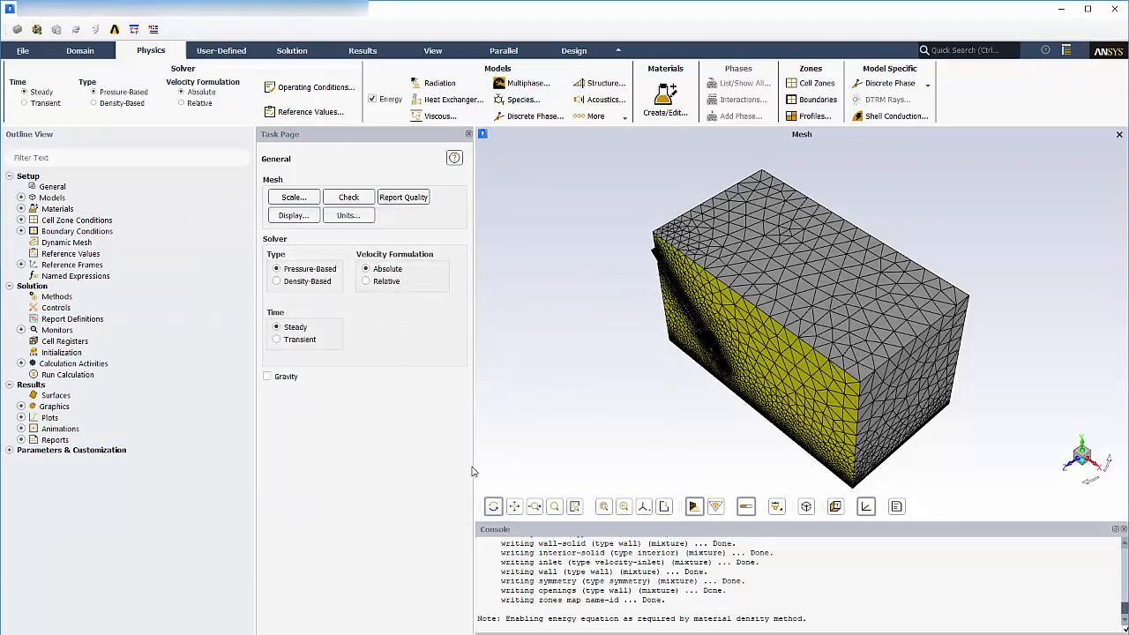
# Choose realizable k-epsilon with scalable wall functions and viscous heating.
pyautogui.click(440, 116)
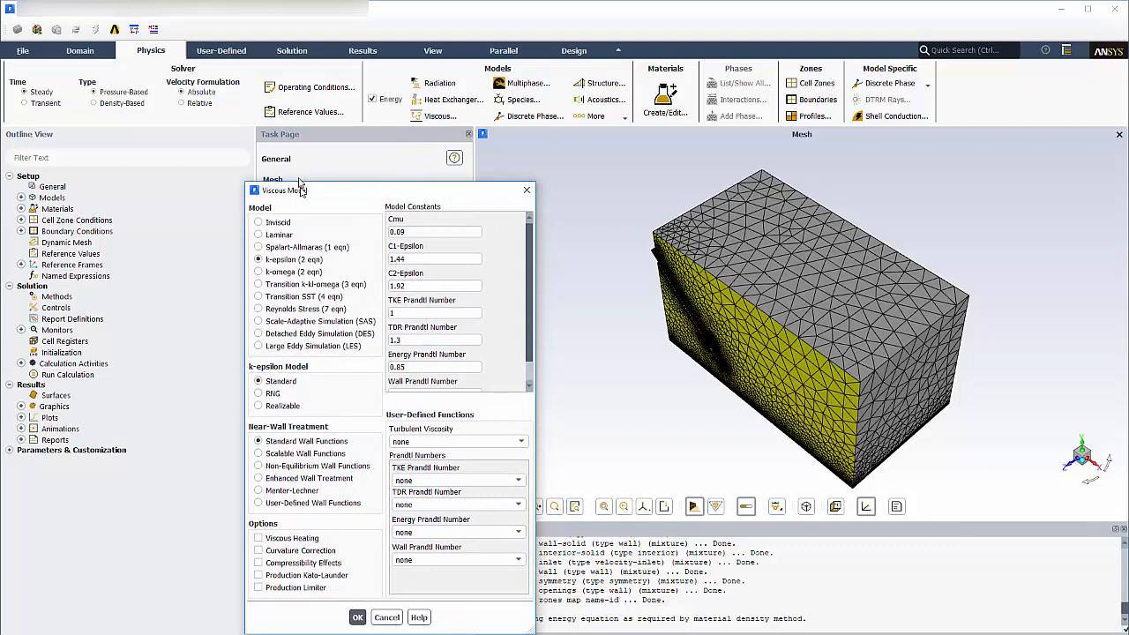
pyautogui.click(255, 356)
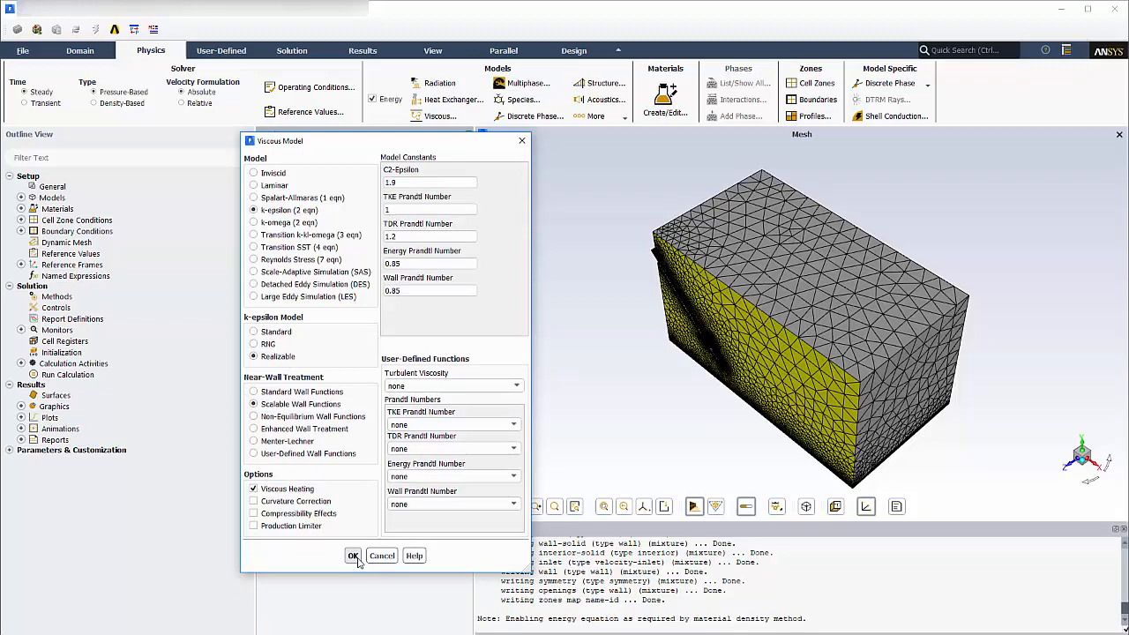
pyautogui.click(353, 556)
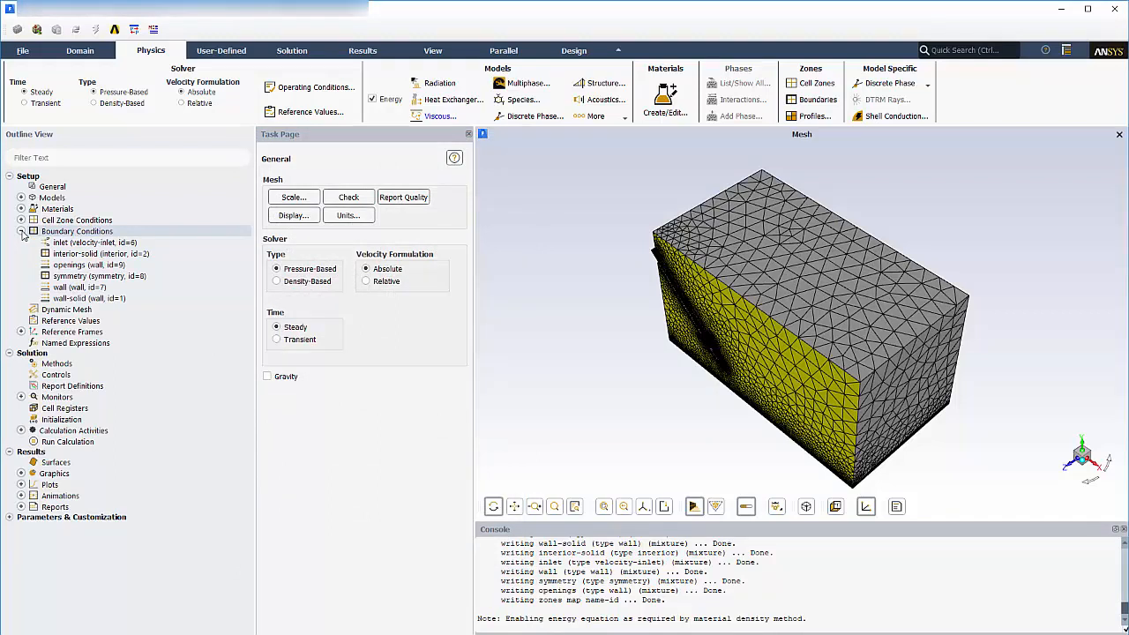
# Make inlet a pressure inlet and openings a pressure outlet with 25 °C backflow temperature.
pyautogui.rightClick(95, 243)
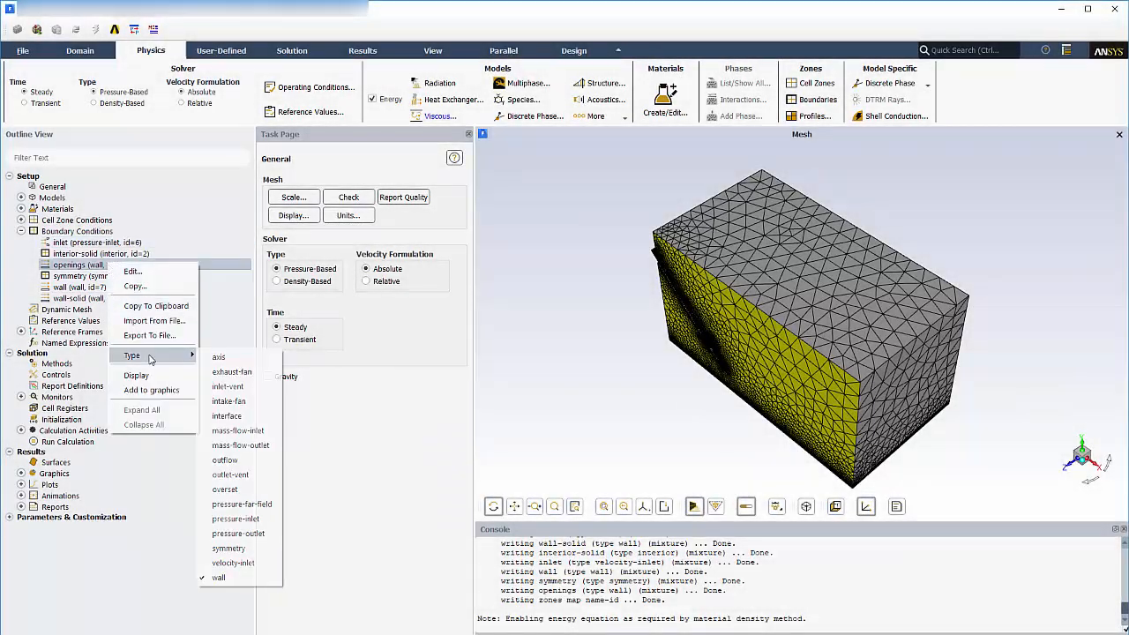
pyautogui.click(238, 533)
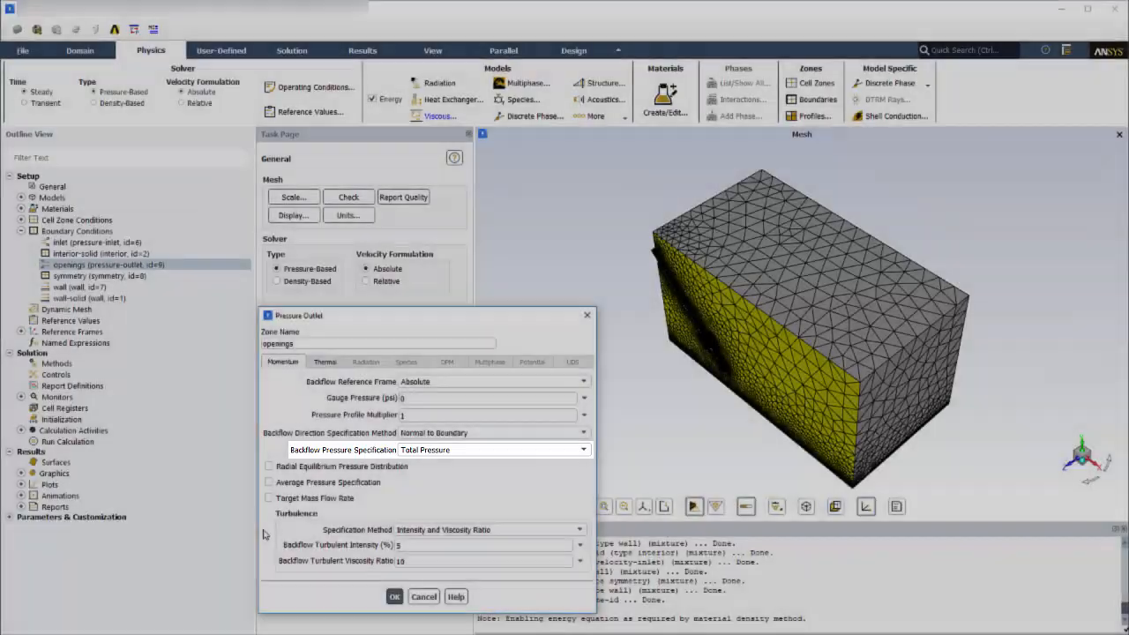
pyautogui.click(325, 361)
pyautogui.write('25')
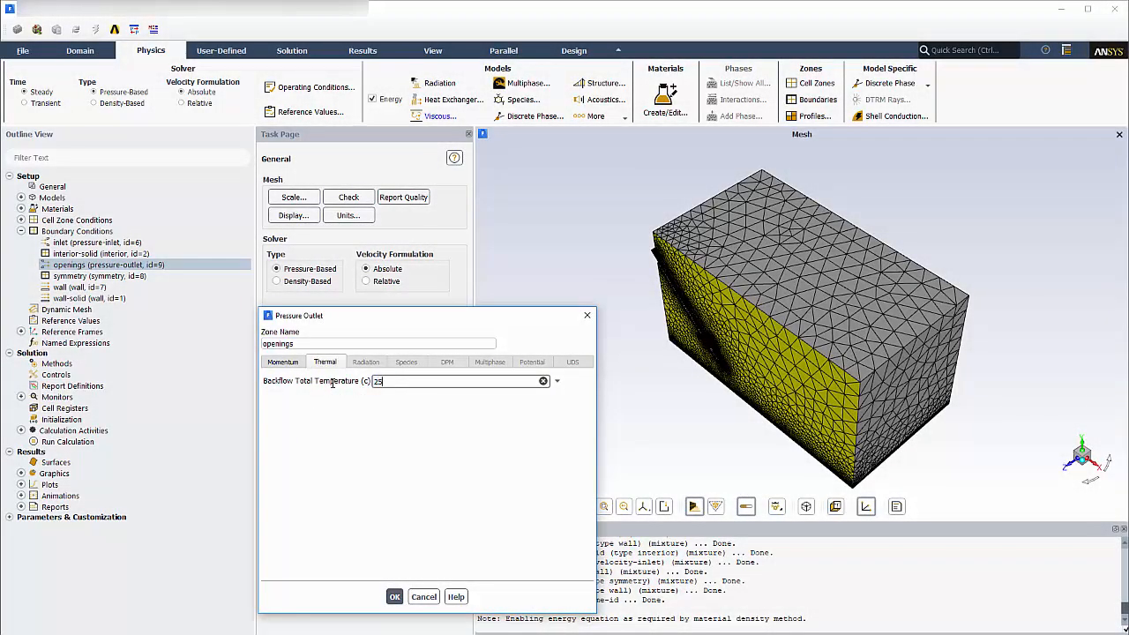
pyautogui.click(395, 596)
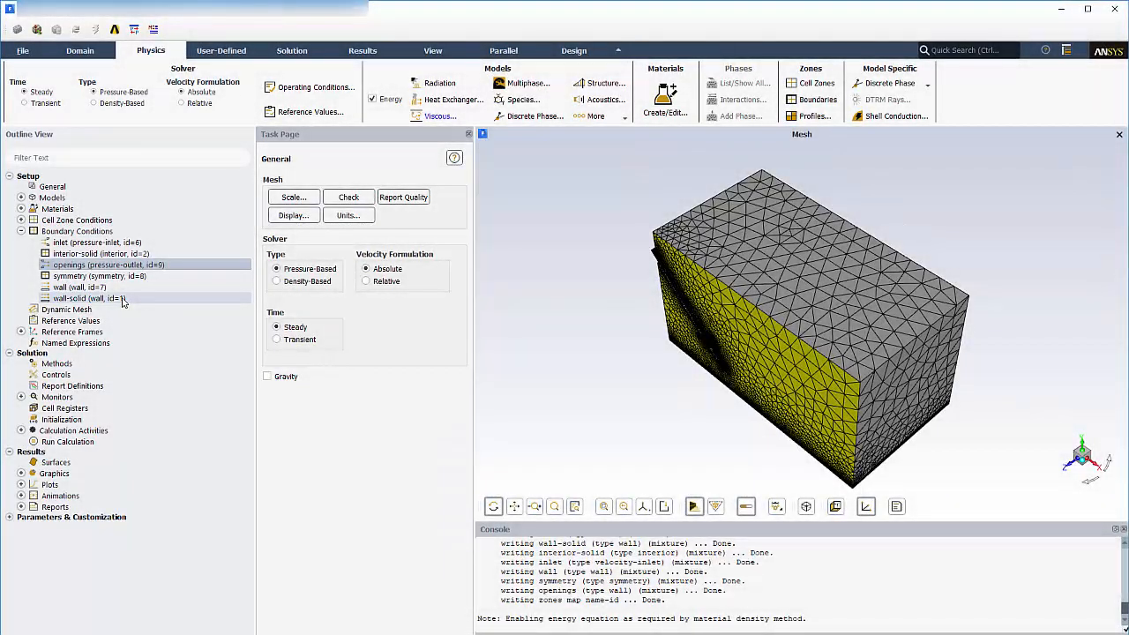
# Rename the wall-solid boundary zone to 'nozzle'.
pyautogui.click(91, 298)
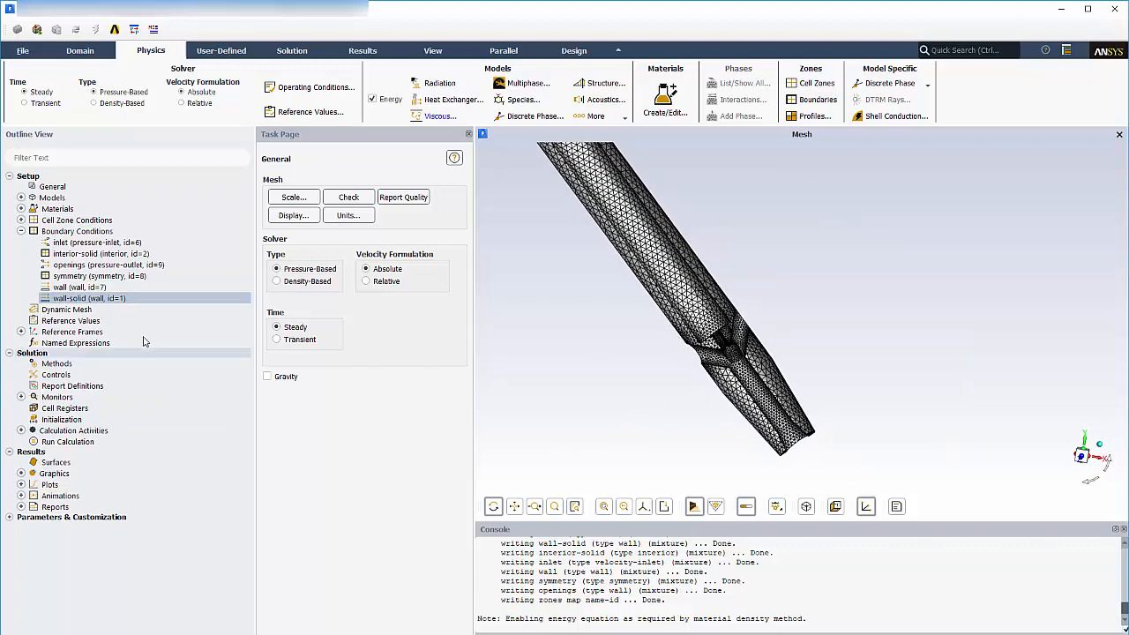
pyautogui.doubleClick(89, 298)
pyautogui.write('nozzle')
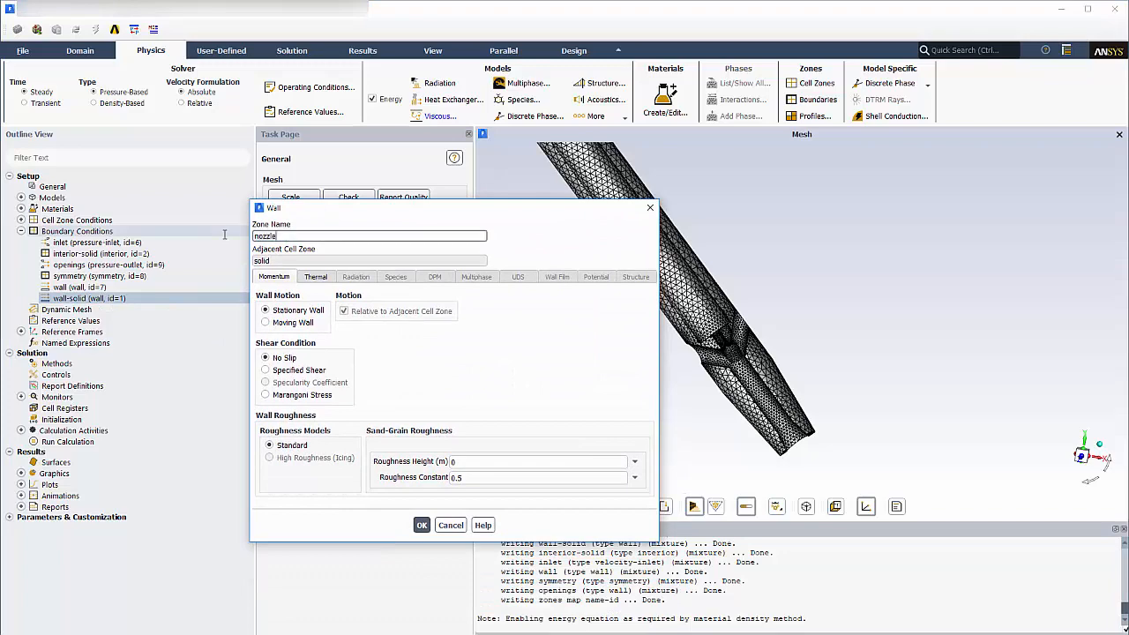
pyautogui.click(421, 525)
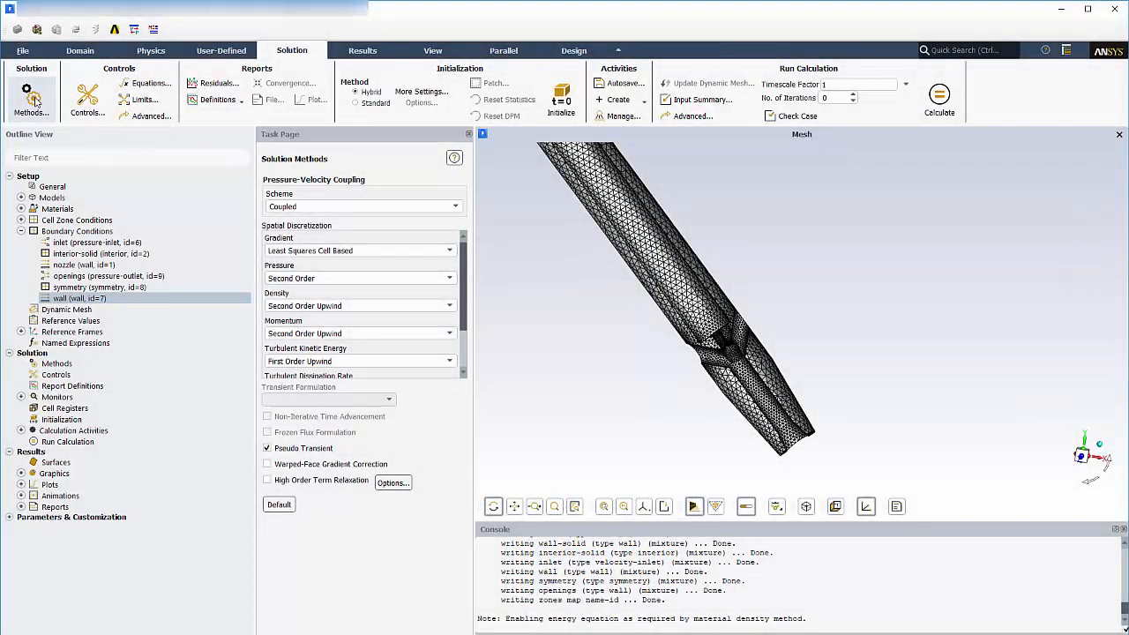
# Enable High Order Term Relaxation, initialize the flow, and calculate 400 iterations.
pyautogui.click(267, 480)
pyautogui.write('400')
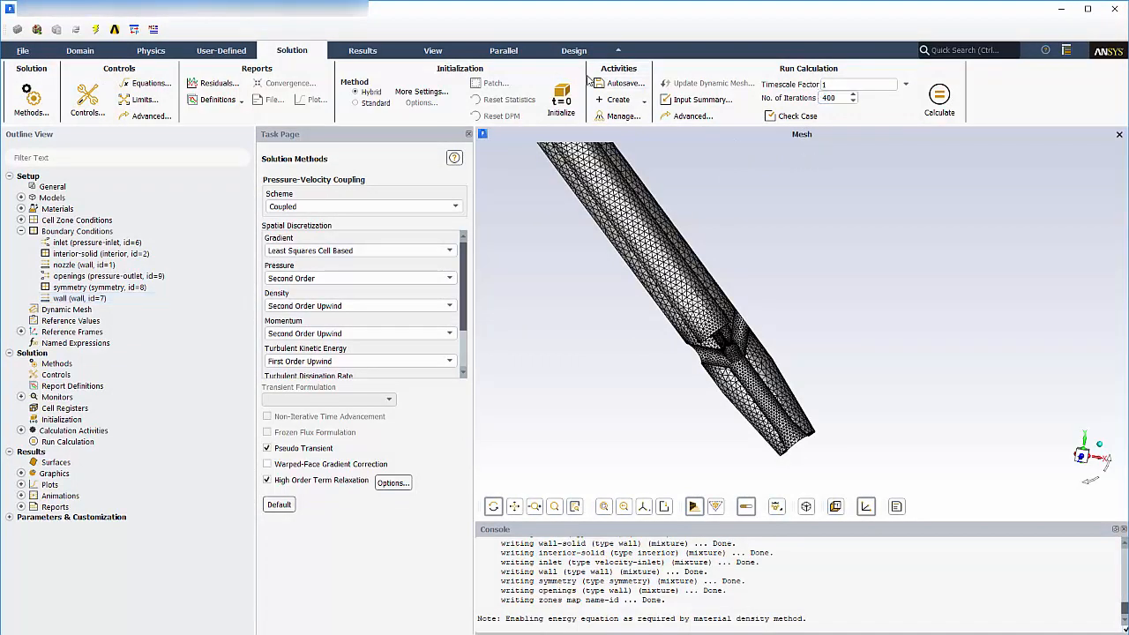
pyautogui.click(562, 100)
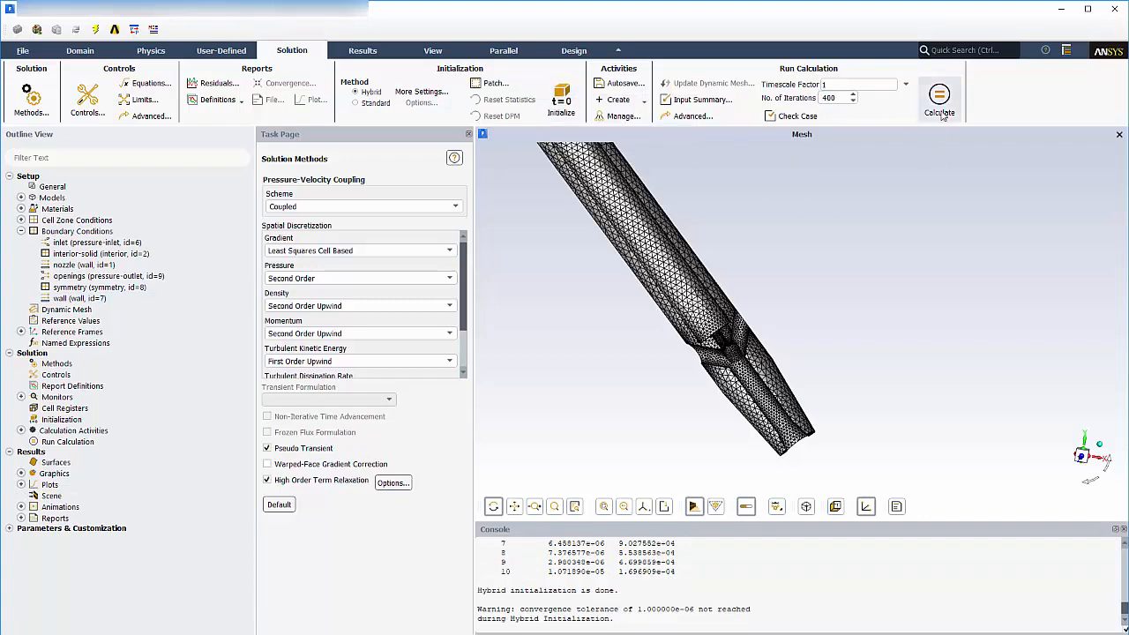
pyautogui.click(938, 100)
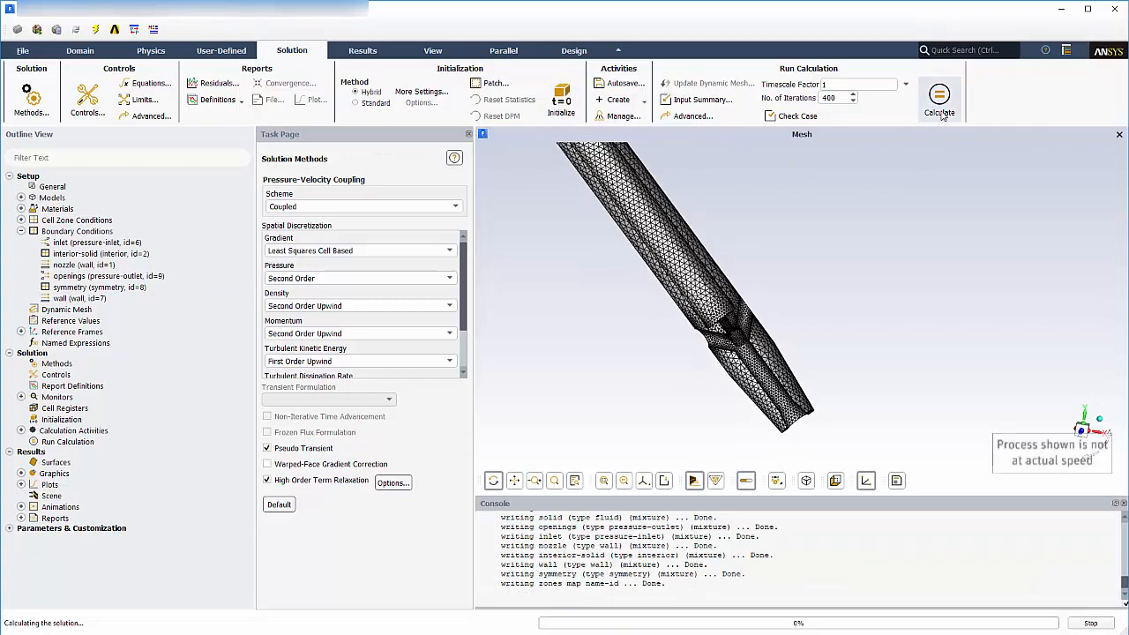